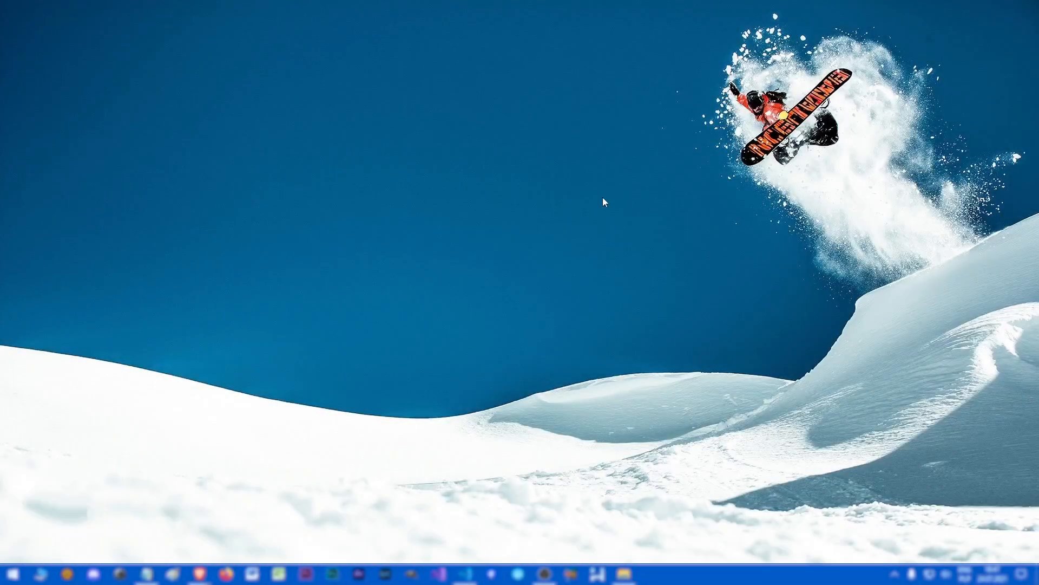
mouse_move(604, 200)
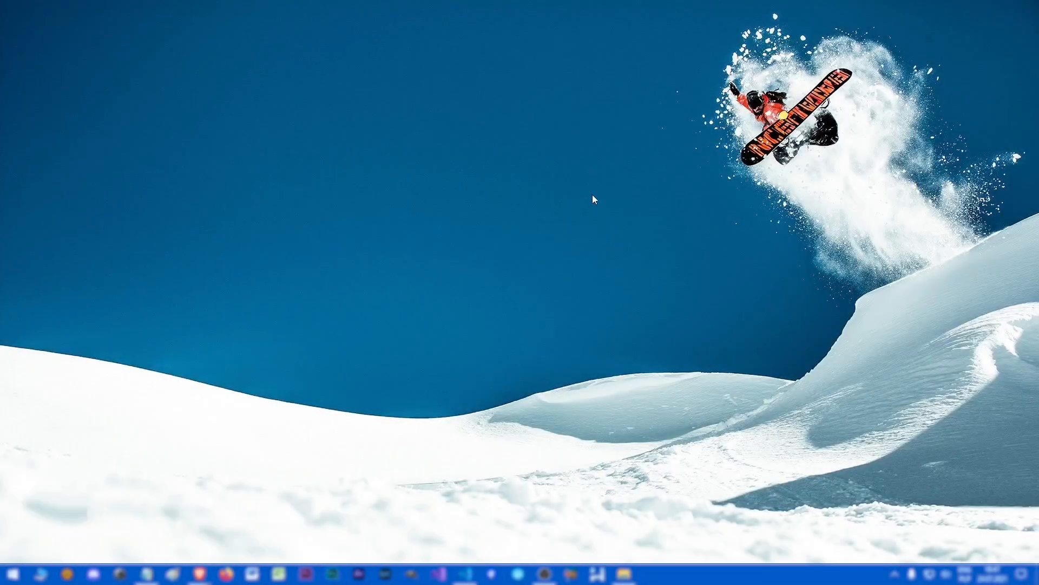
mouse_move(701, 147)
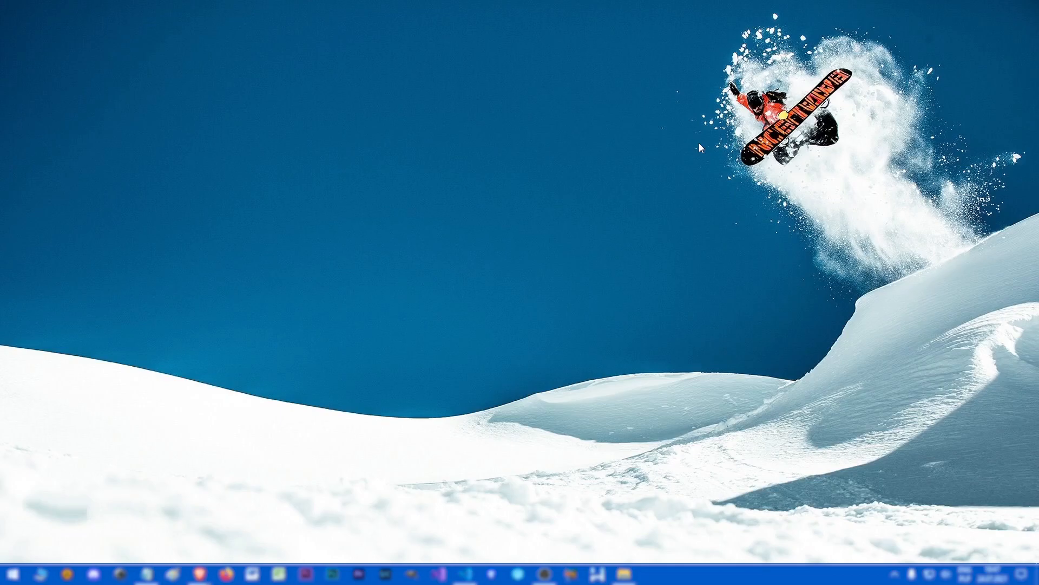
mouse_move(208, 389)
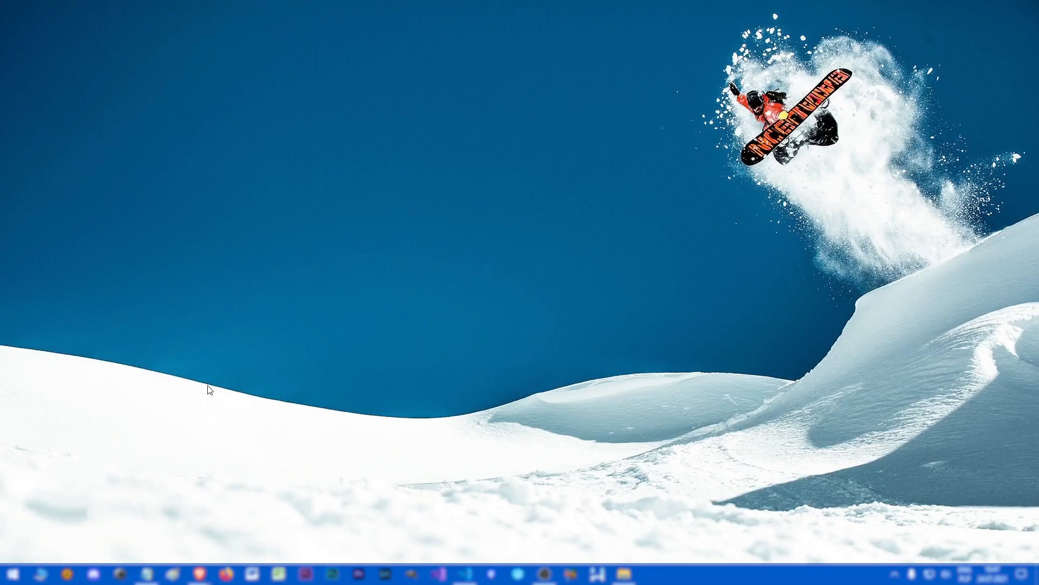
mouse_move(154, 465)
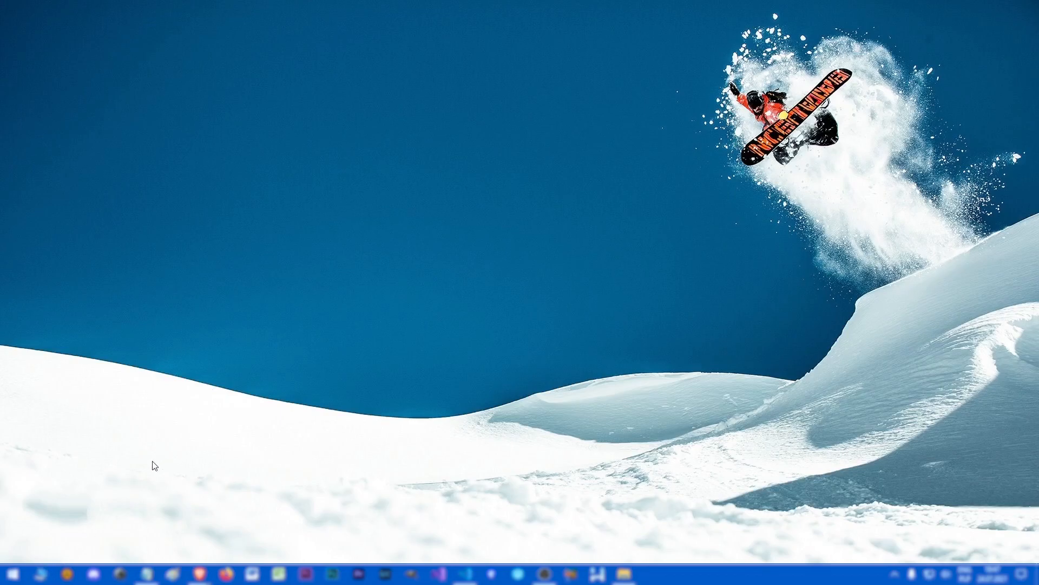
mouse_move(141, 456)
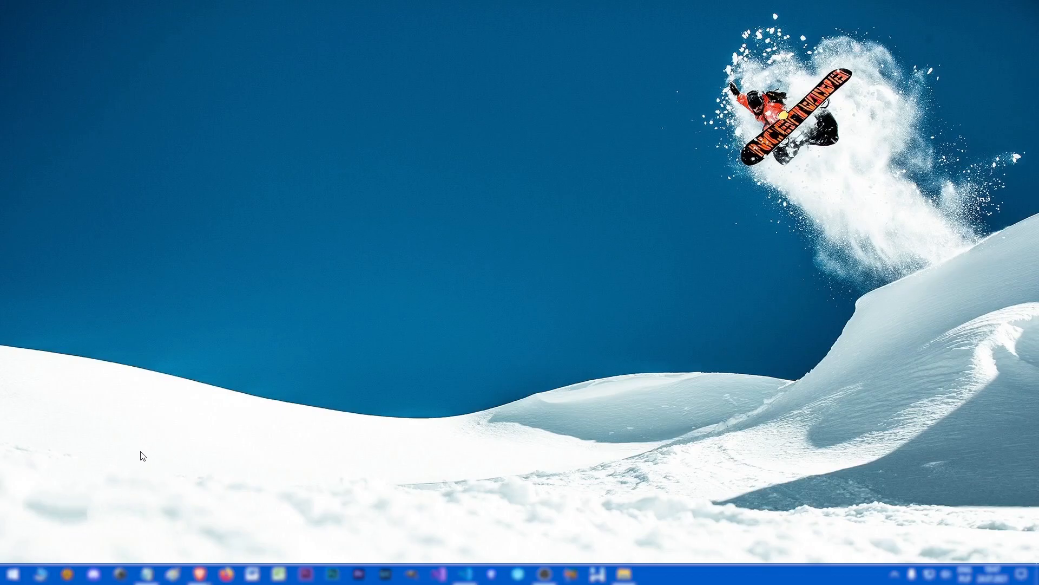
mouse_move(420, 357)
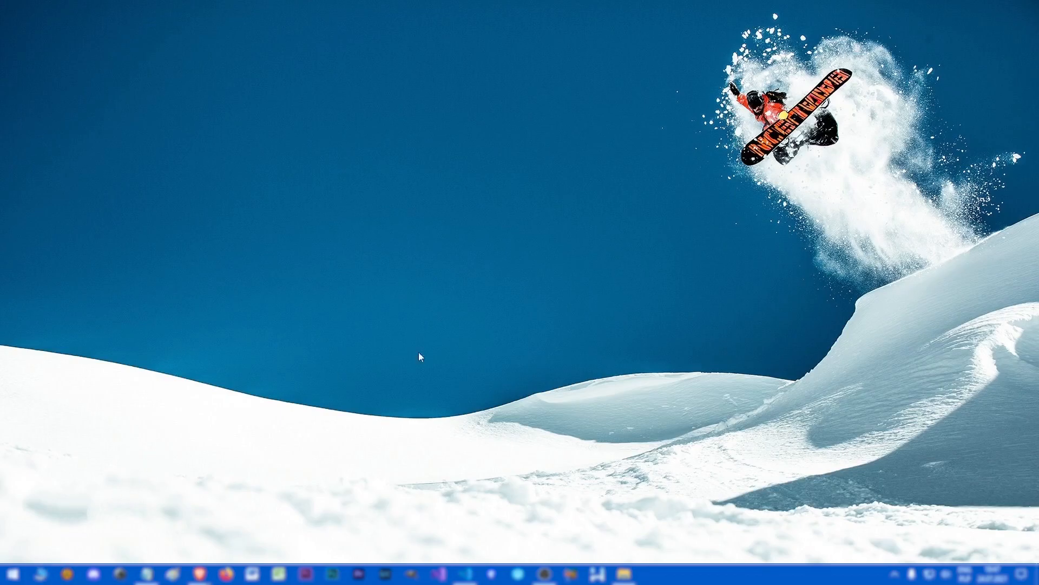
mouse_move(884, 191)
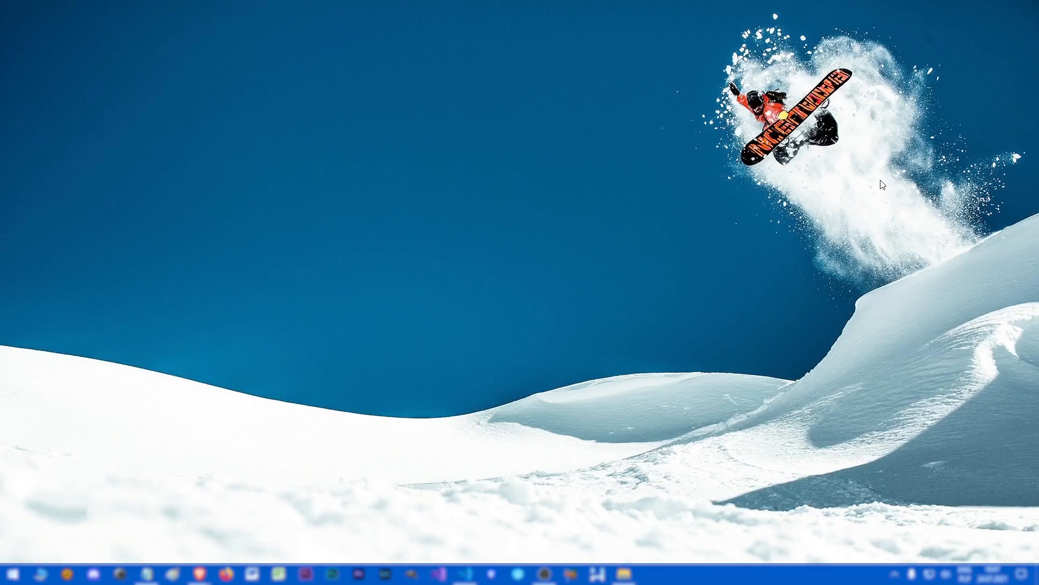
mouse_move(884, 185)
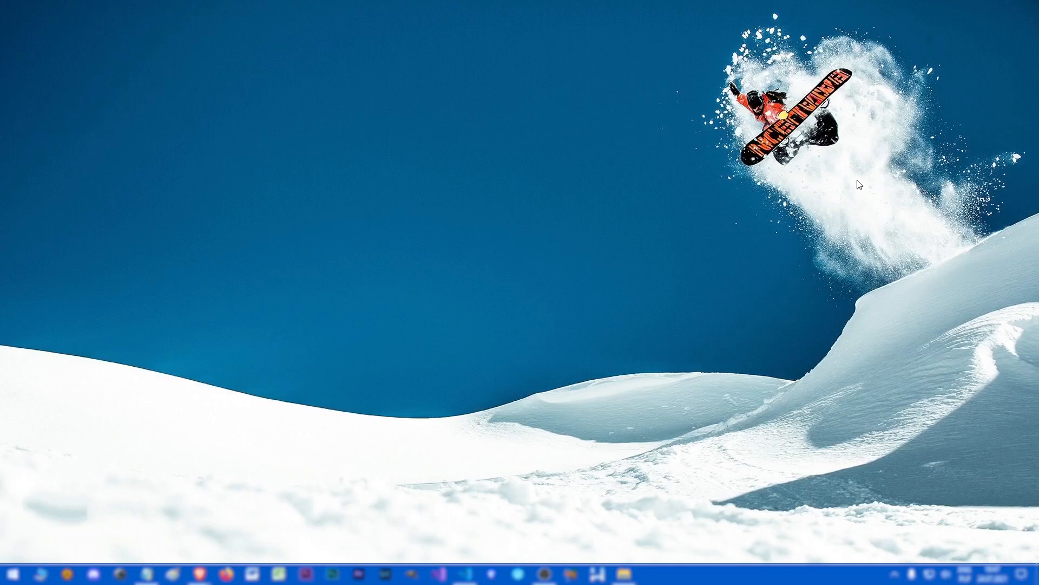
mouse_move(802, 172)
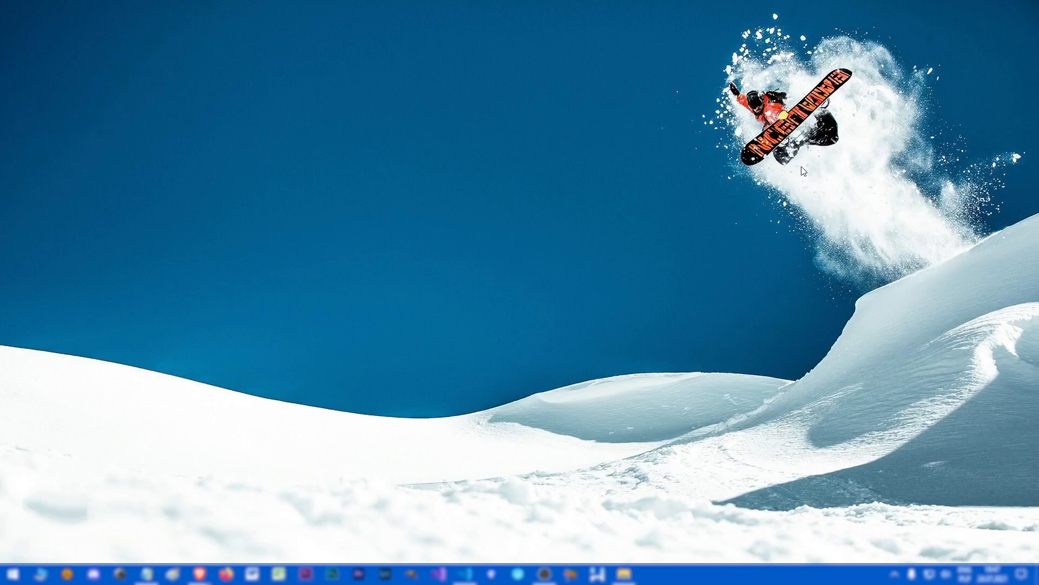
mouse_move(635, 242)
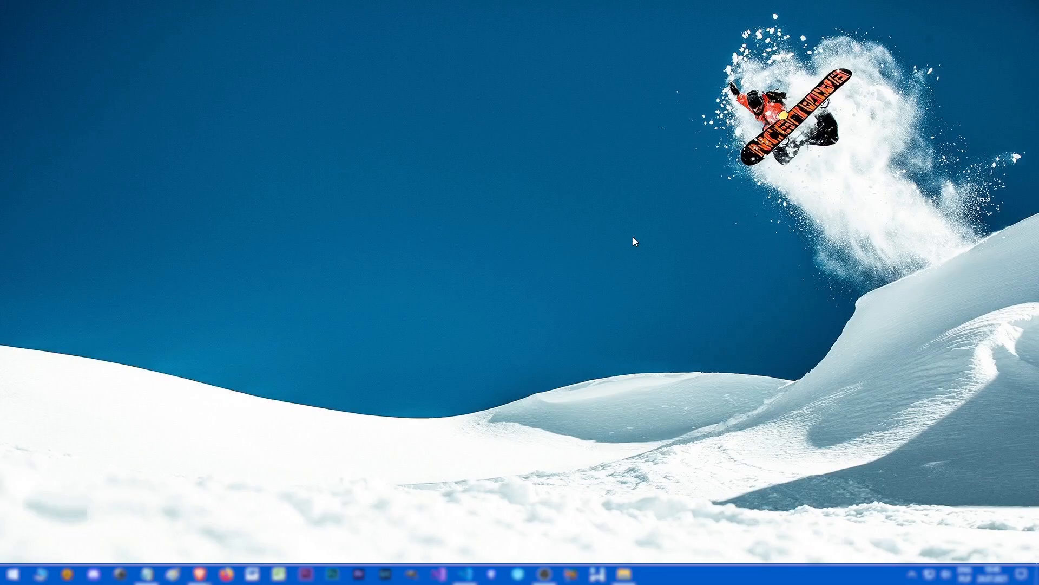
Install Unreal Engine 5.0.0 Early Access 2 from the launcher's UE5 page into the default folder.
click(11, 574)
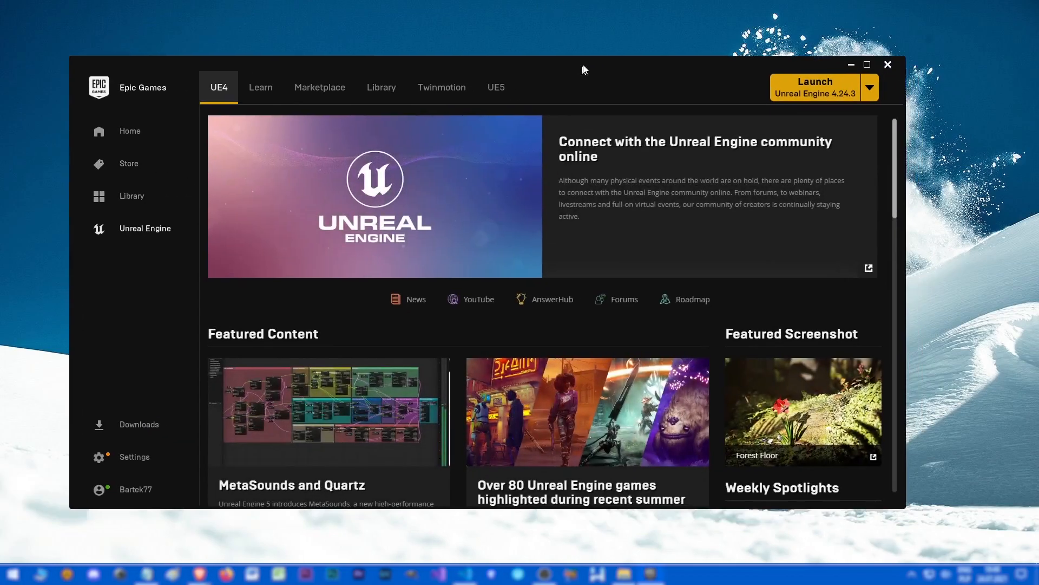
click(505, 87)
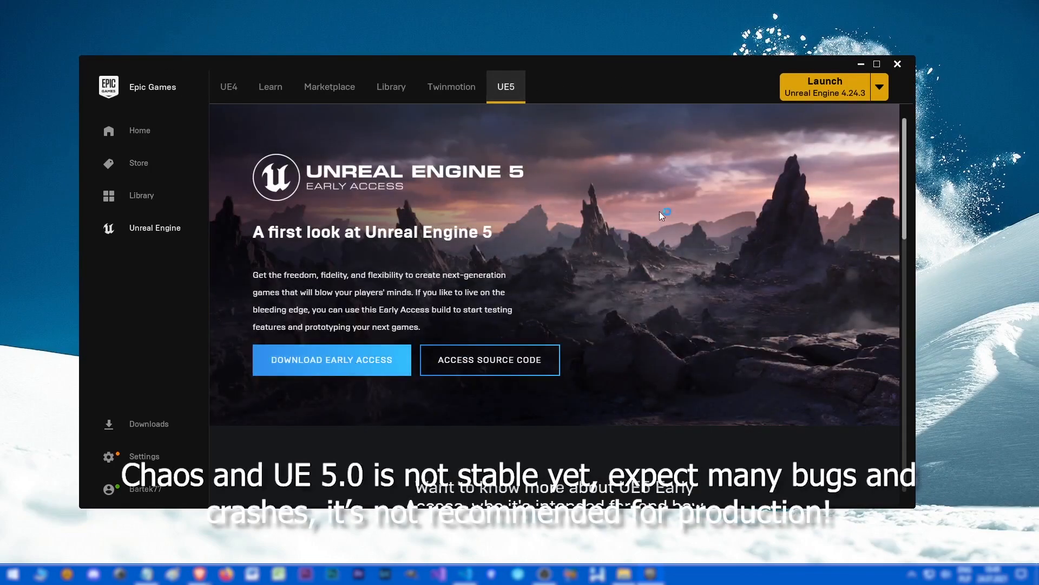
click(332, 360)
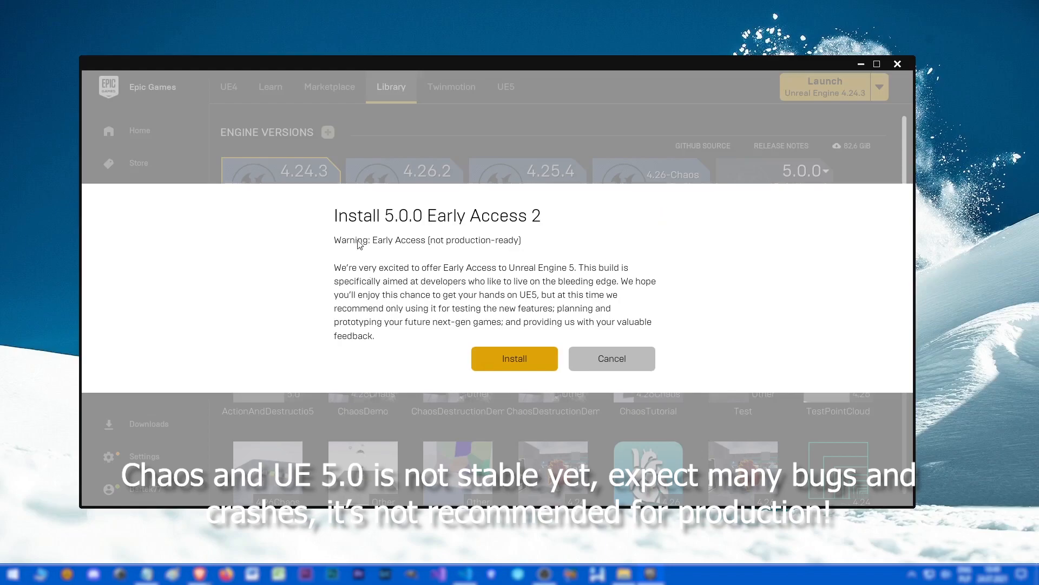
mouse_move(521, 365)
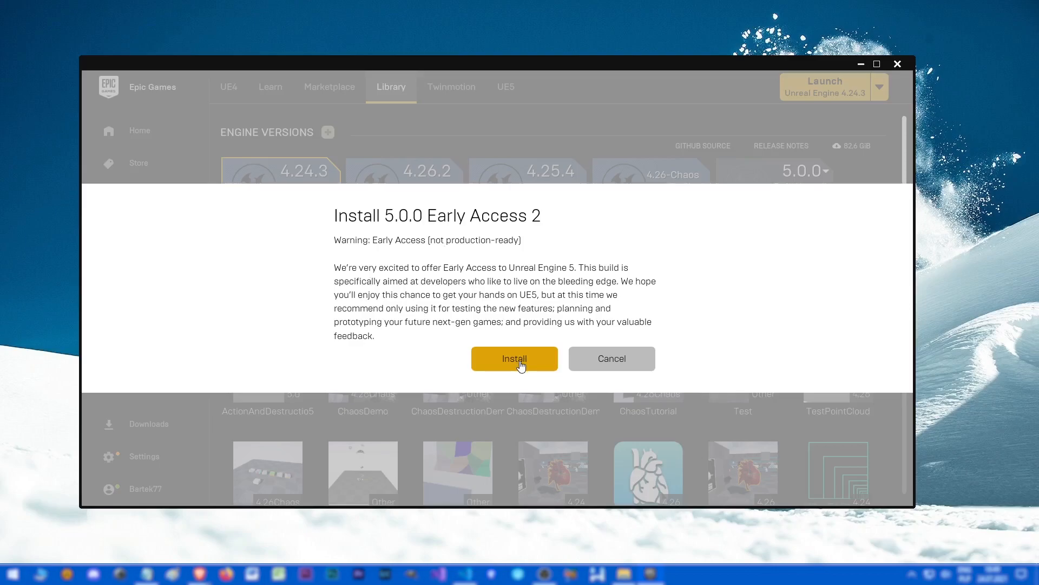
click(513, 359)
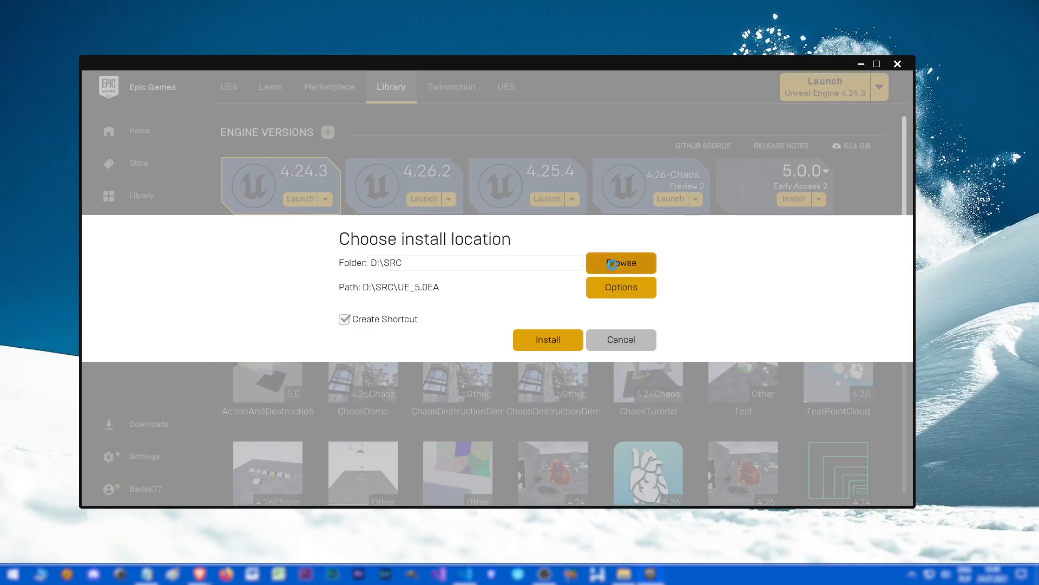
click(546, 339)
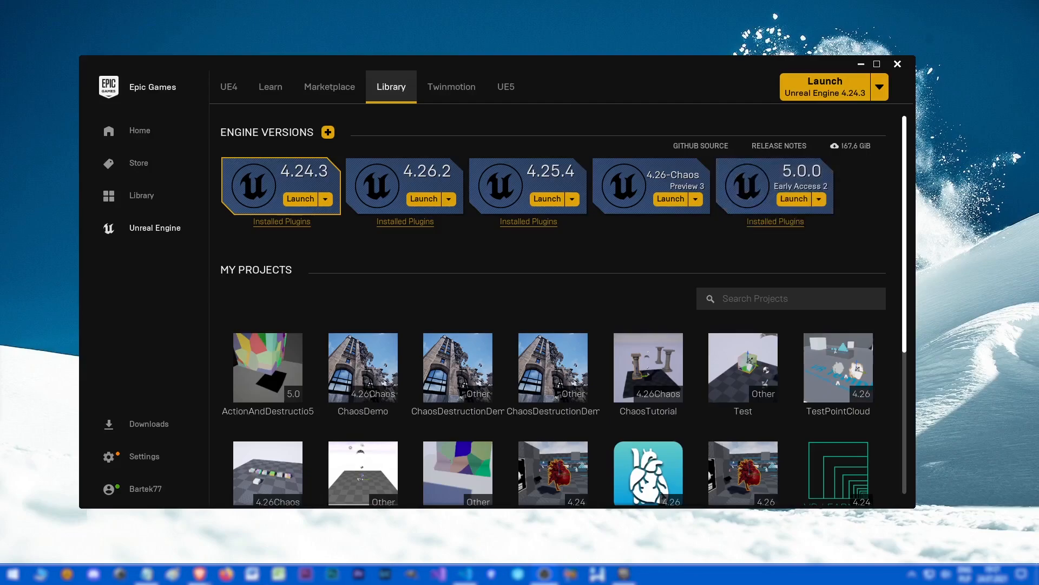
mouse_move(765, 247)
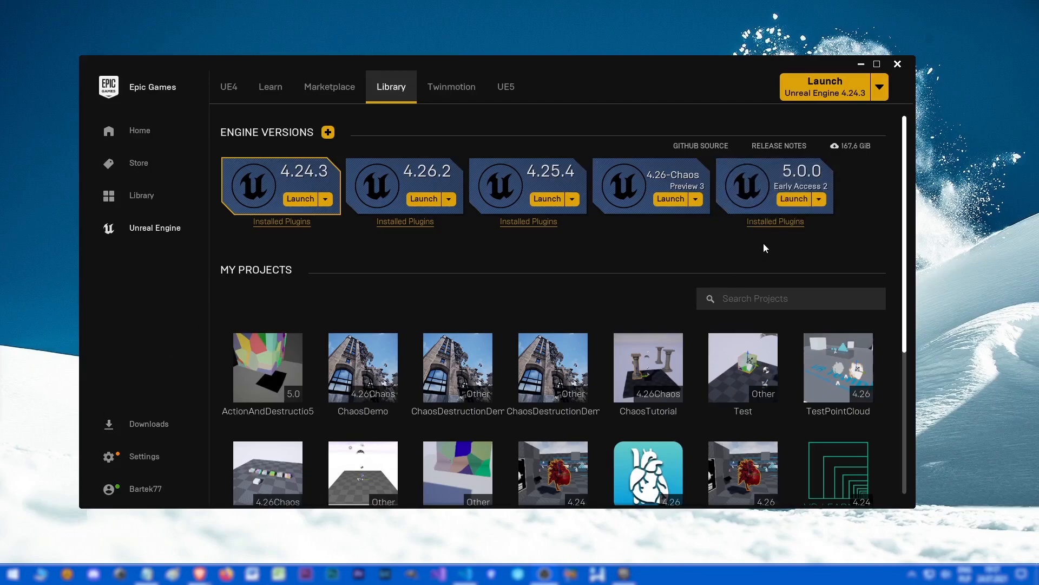
mouse_move(770, 230)
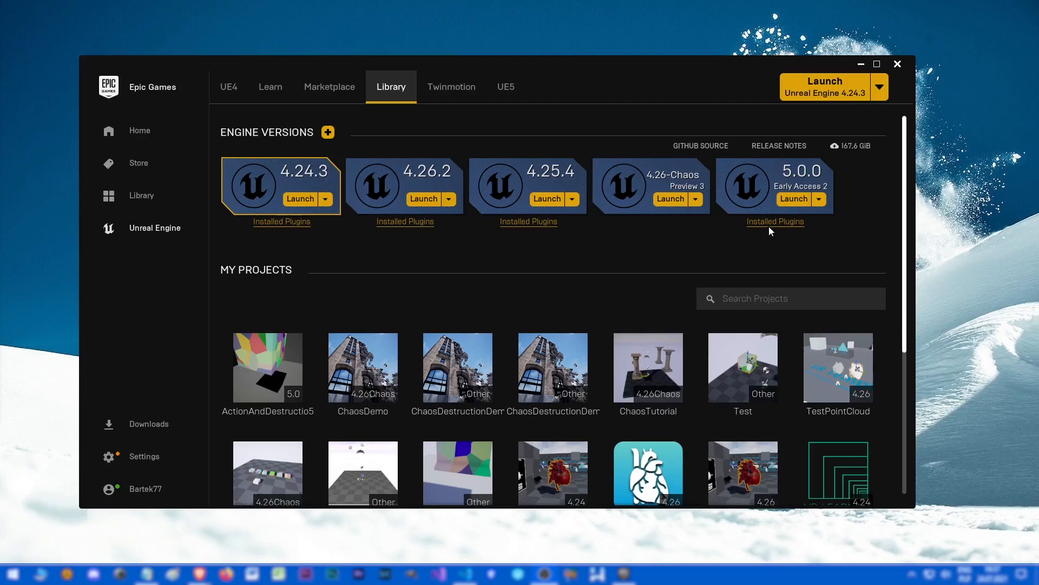
Launch UE 5.0.0 and create the First Person project ActionAndDestruction from the Games templates.
click(793, 200)
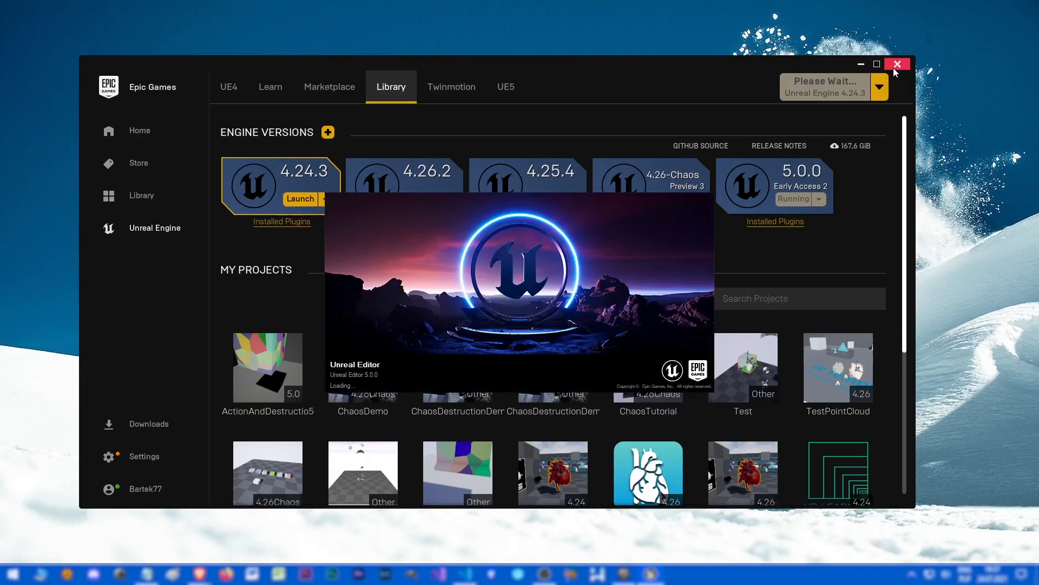
click(896, 64)
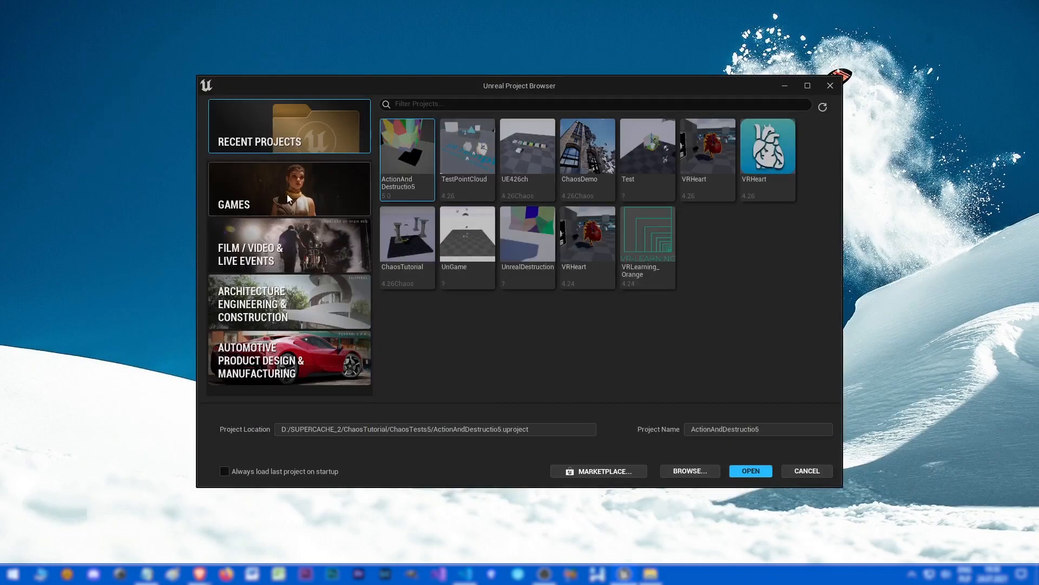
click(288, 188)
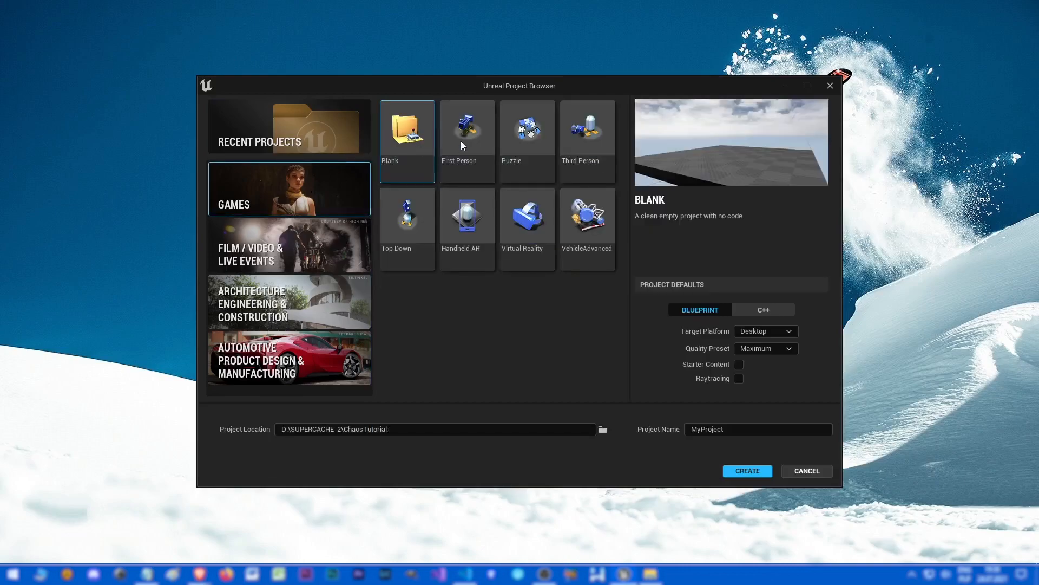
click(467, 125)
text(ActionAndDestruction)
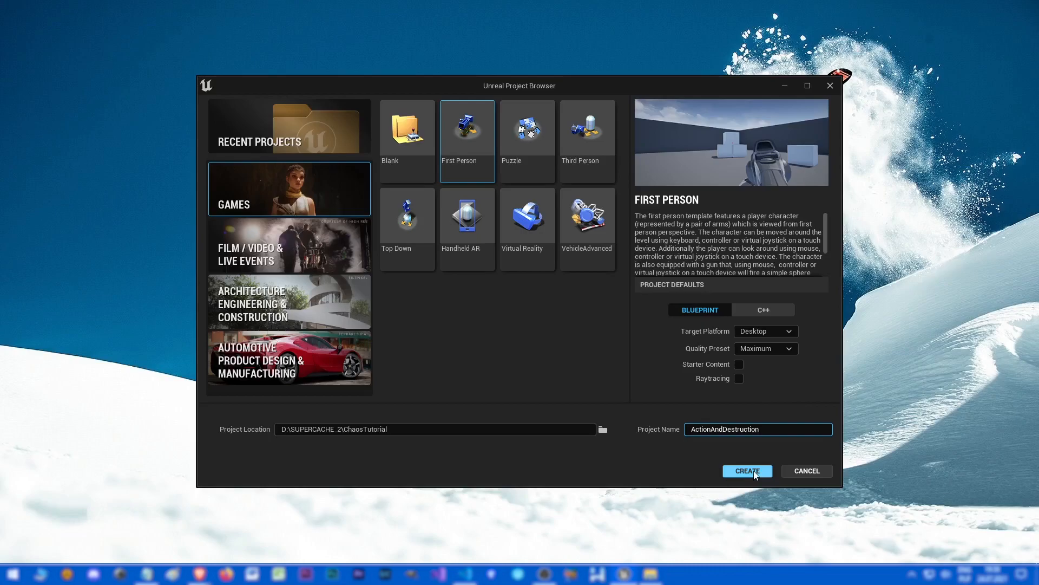
click(745, 471)
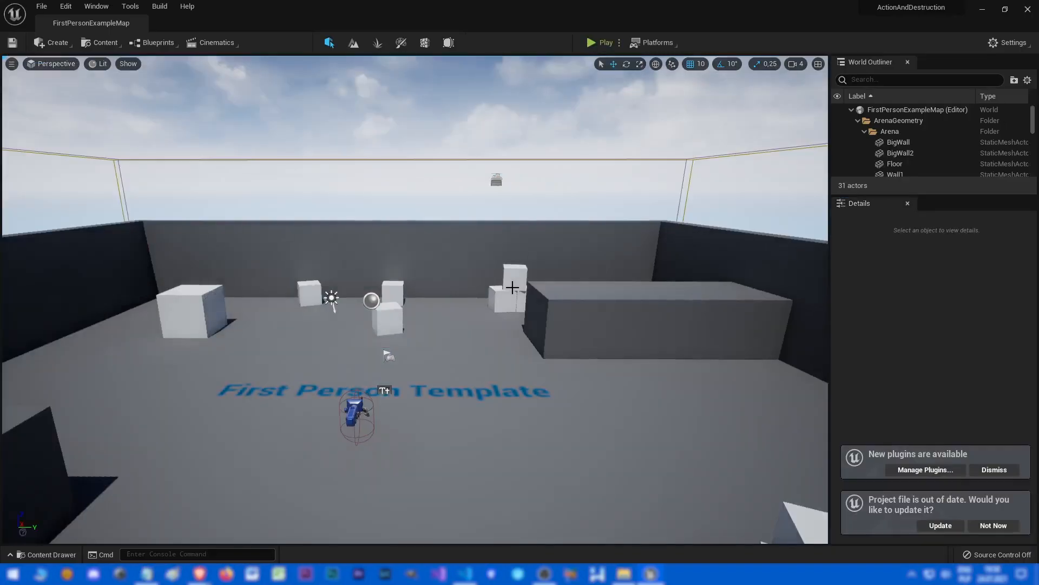
mouse_move(716, 140)
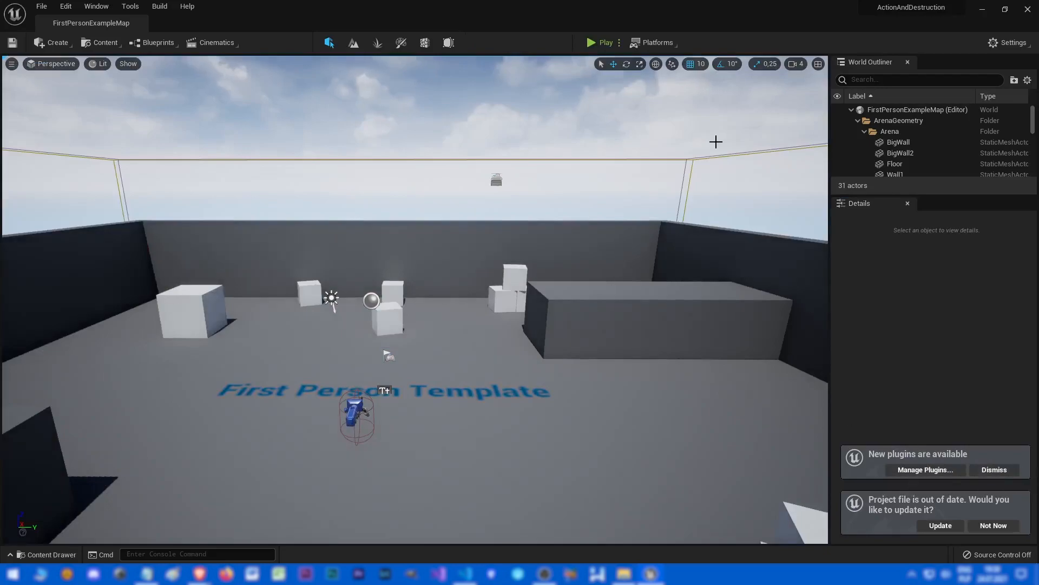
mouse_move(574, 148)
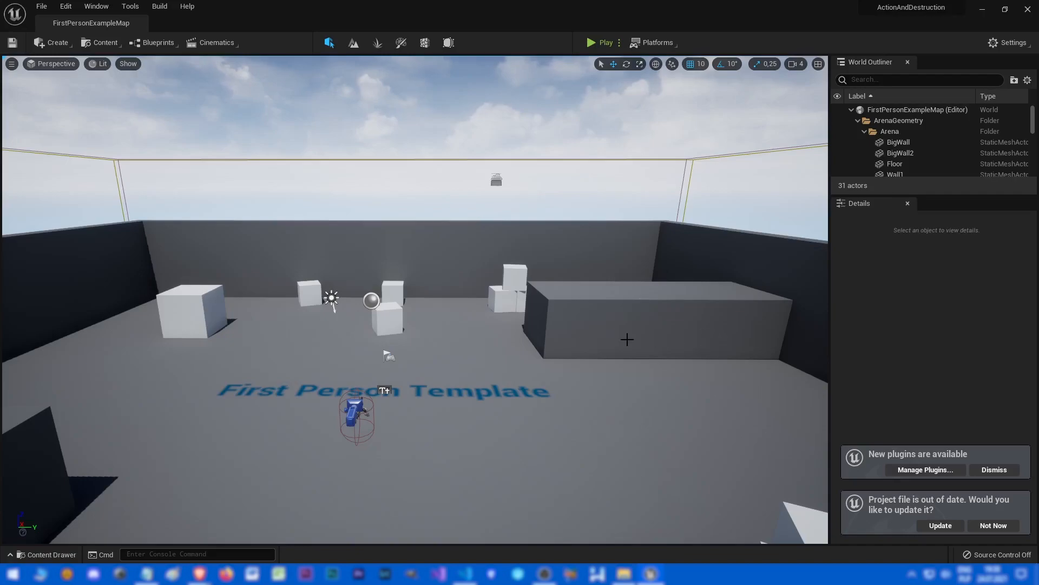
mouse_move(925, 469)
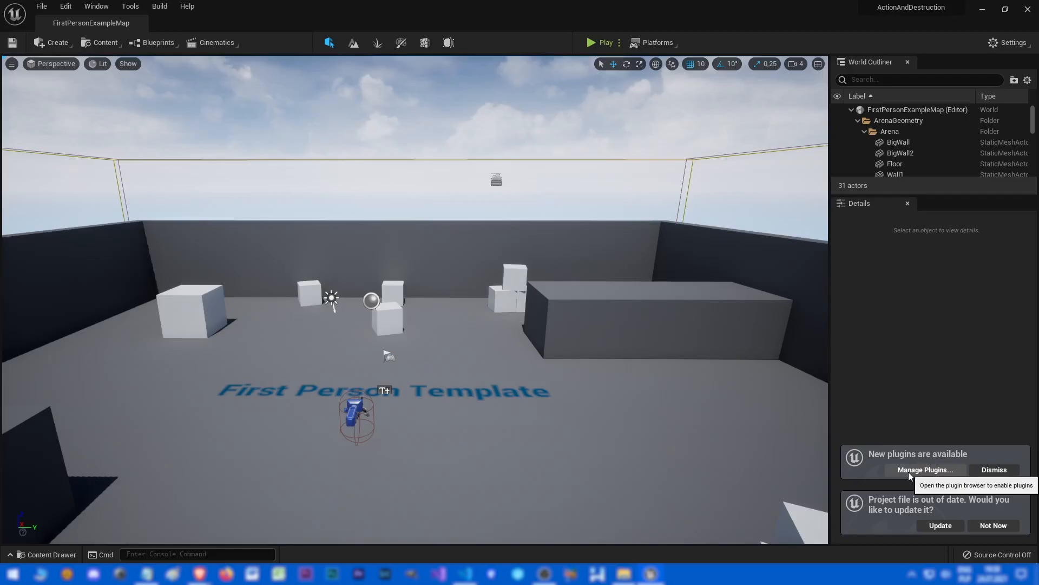
mouse_move(220, 14)
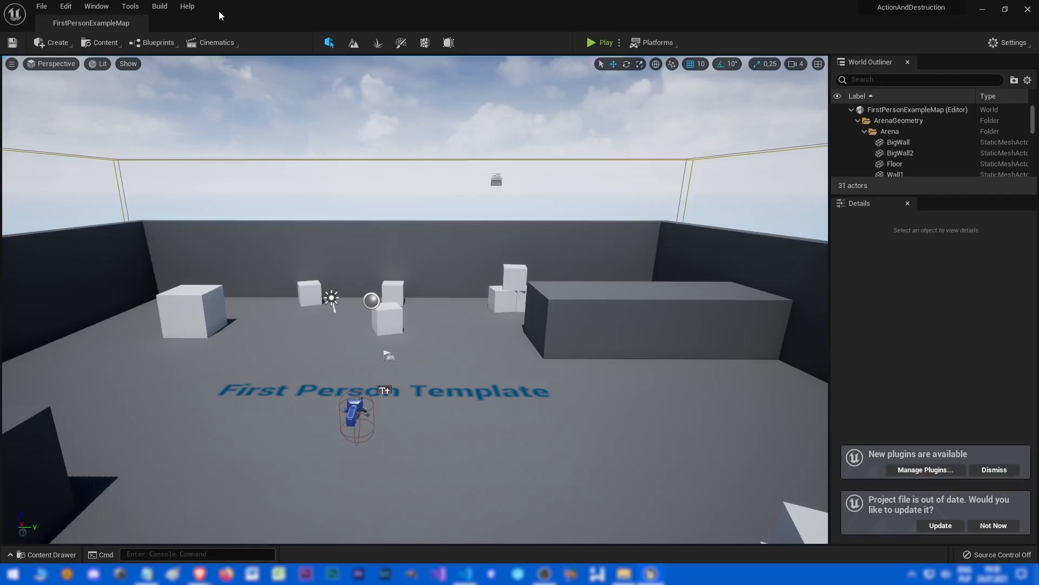
Bring up the Edit menu to reach the editor's configuration commands.
click(65, 7)
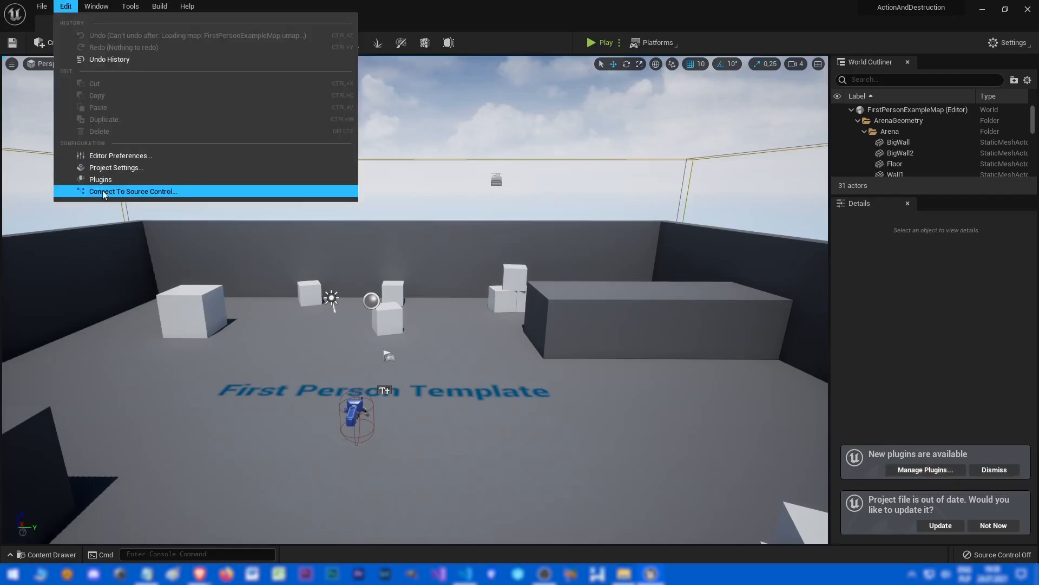
Enable the beta Field System plugin in the Plugins browser and confirm the warning.
click(99, 178)
text(field syste)
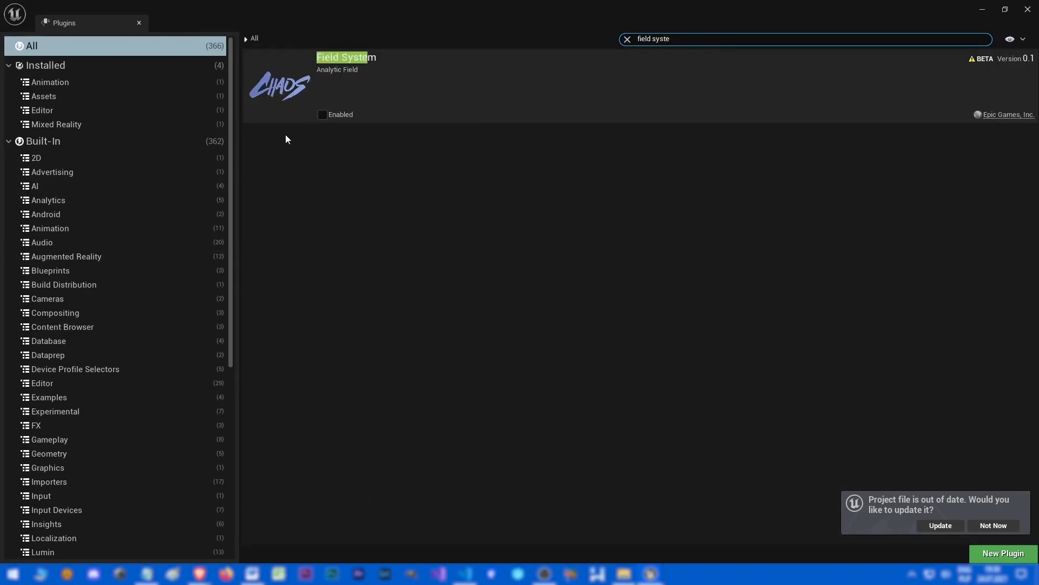
click(323, 114)
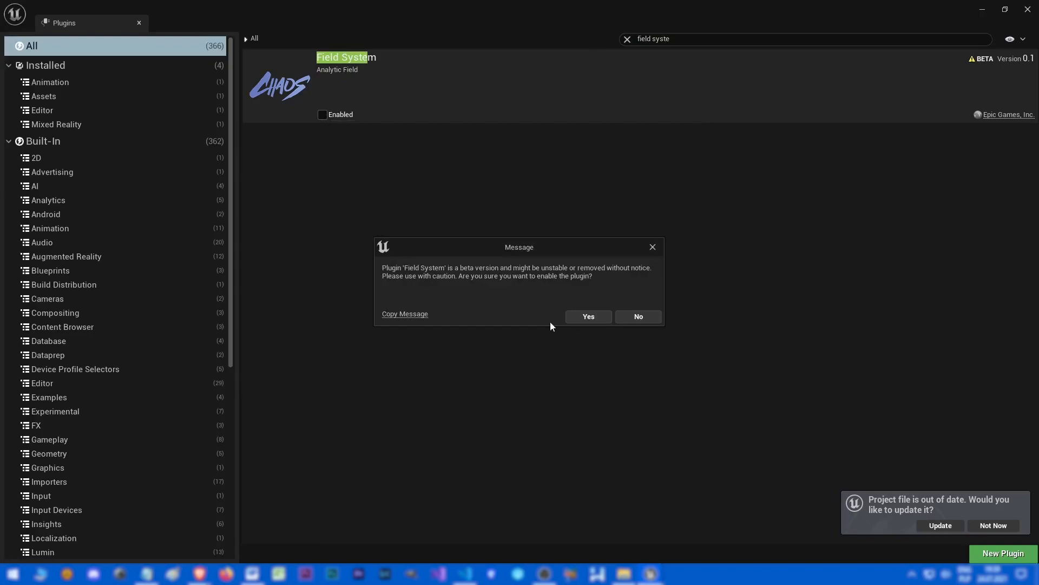
click(587, 316)
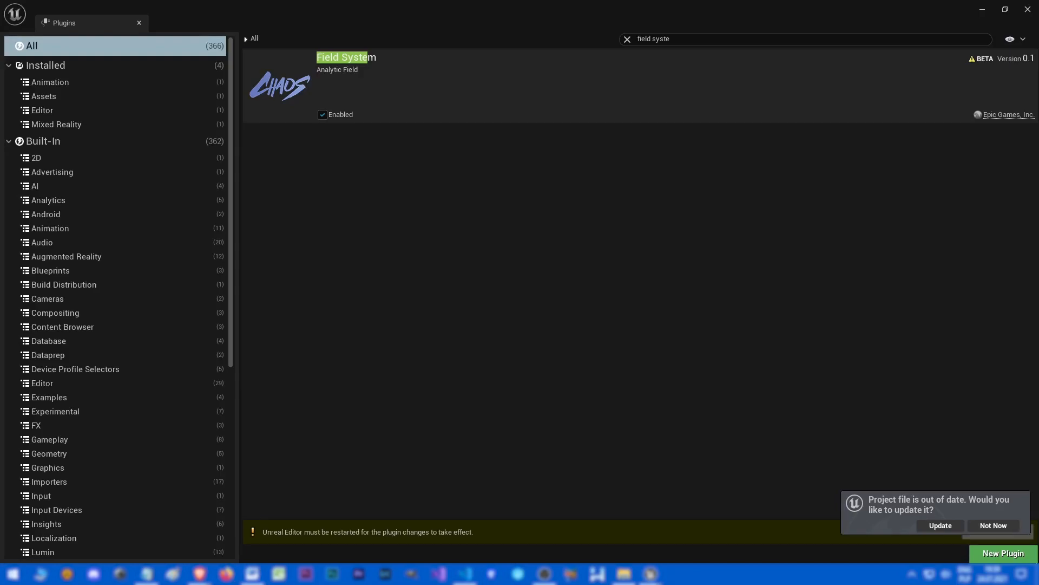
mouse_move(536, 30)
text(chaos)
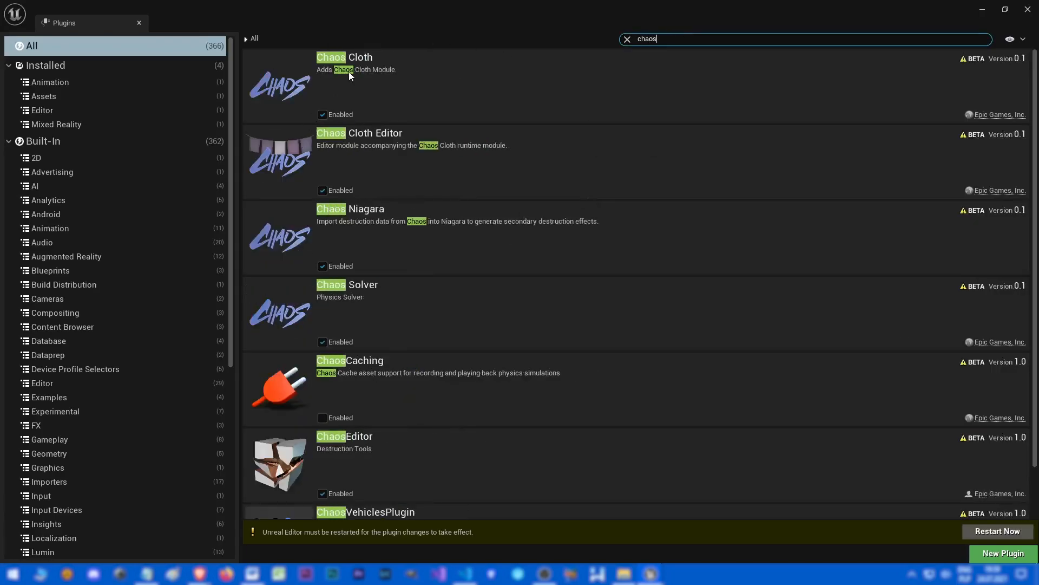
mouse_move(347, 253)
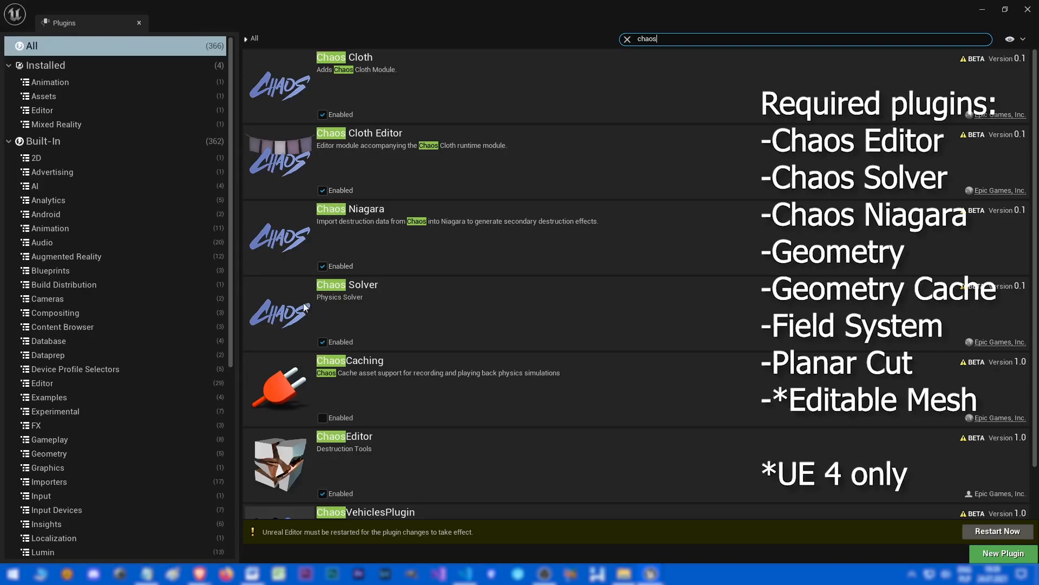
Verify the Chaos, Geometry and planar-related plugins are enabled, then return to the level.
scroll(down, 3)
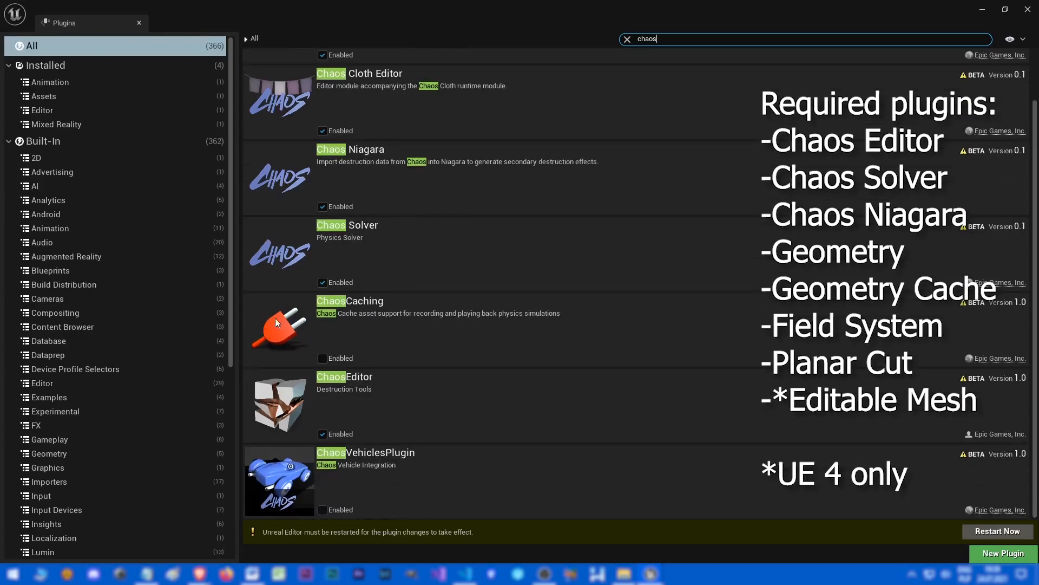
mouse_move(293, 350)
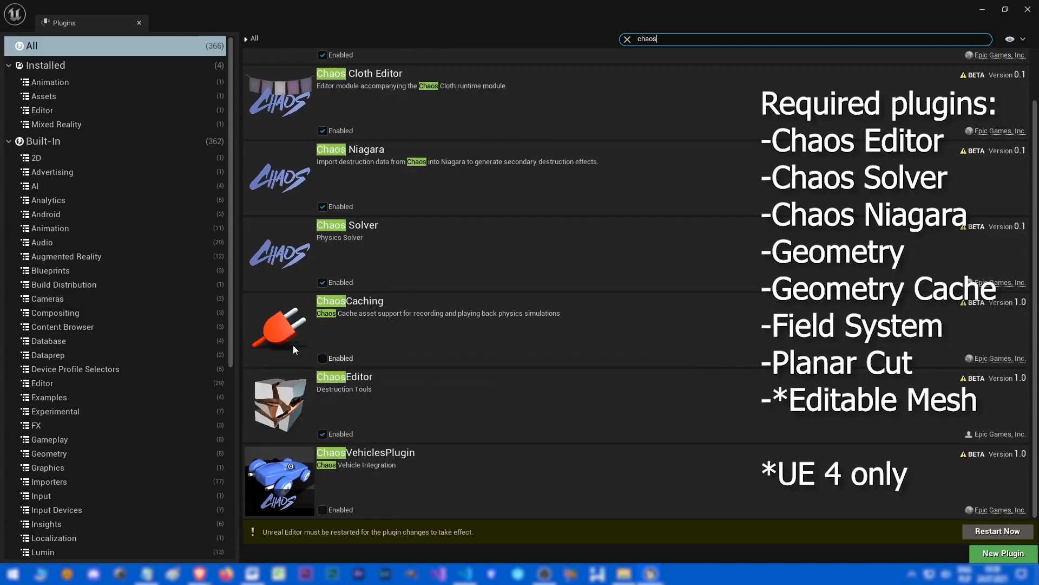
mouse_move(399, 371)
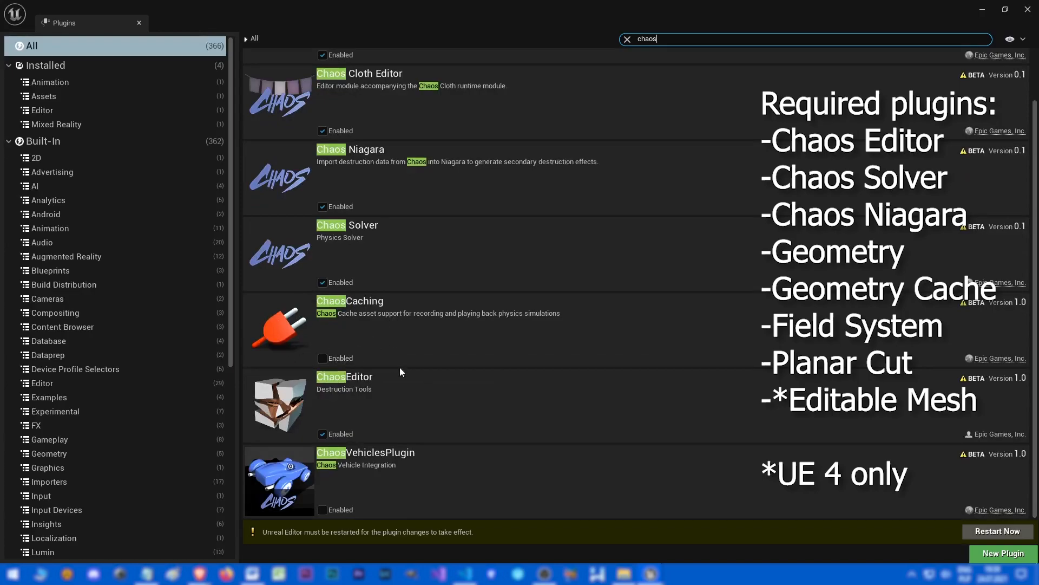
mouse_move(299, 409)
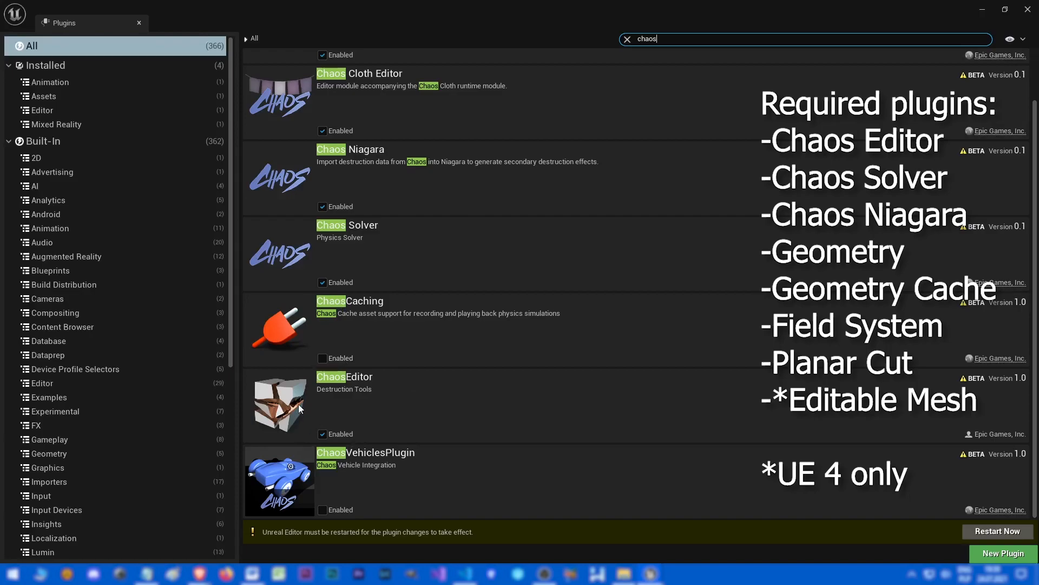
mouse_move(370, 242)
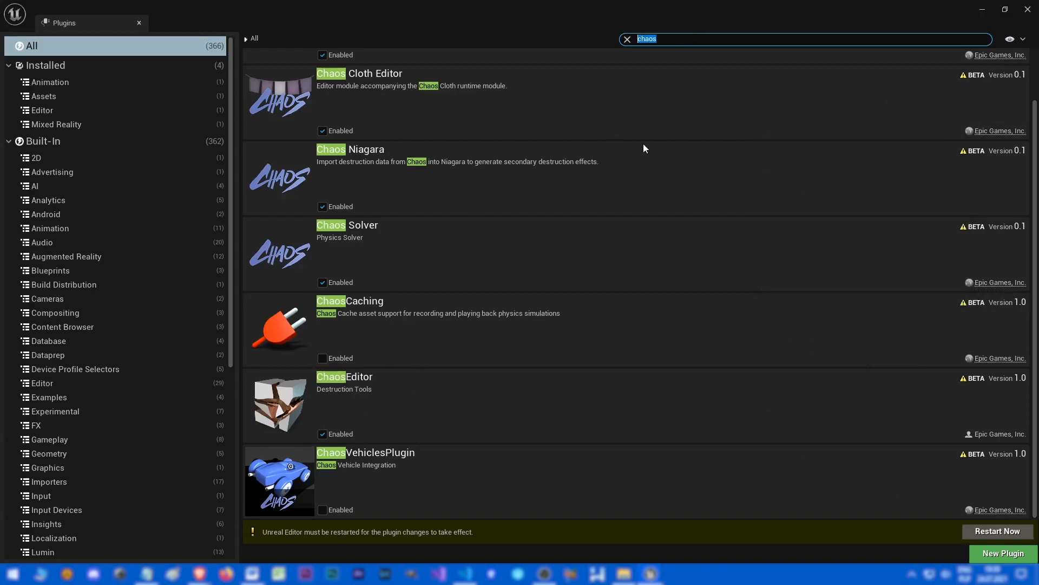
scroll(up, 3)
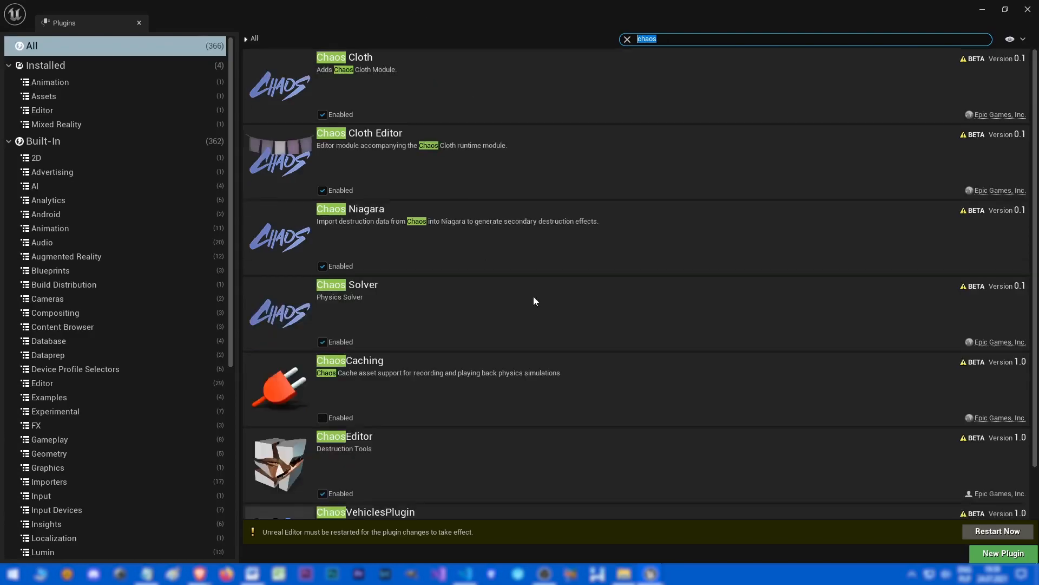
mouse_move(689, 97)
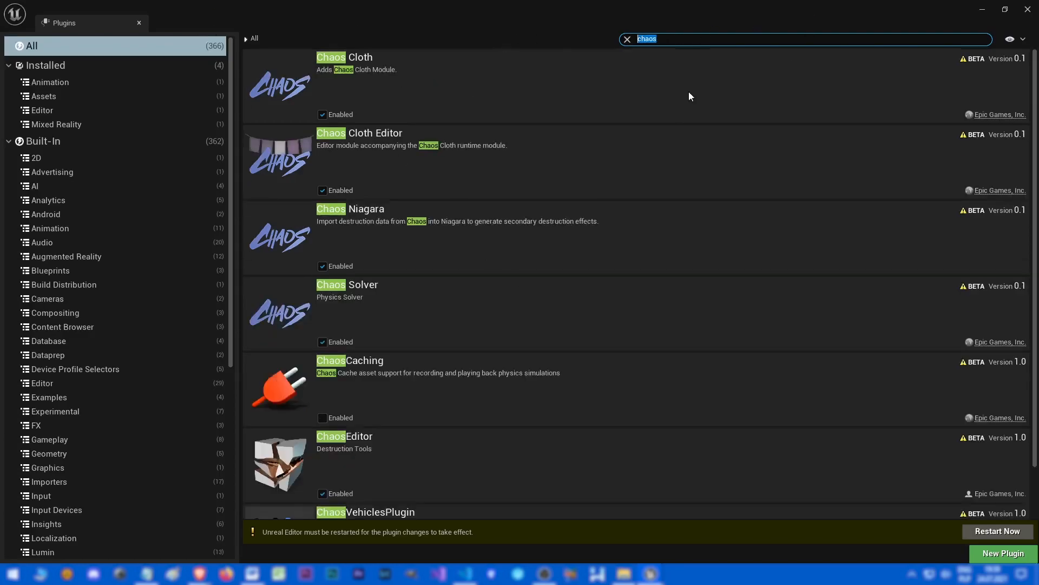
text(planar)
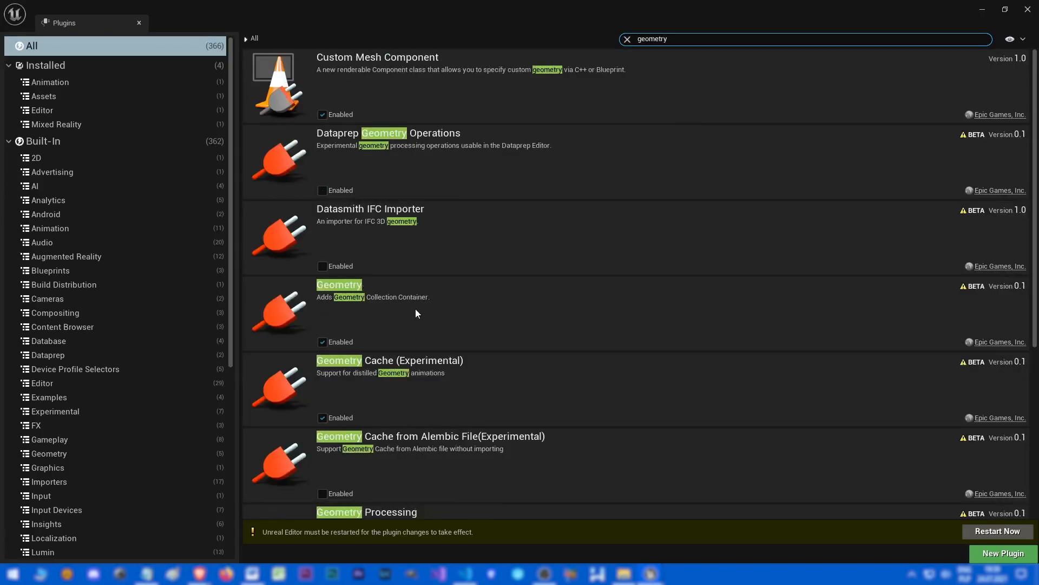
scroll(down, 3)
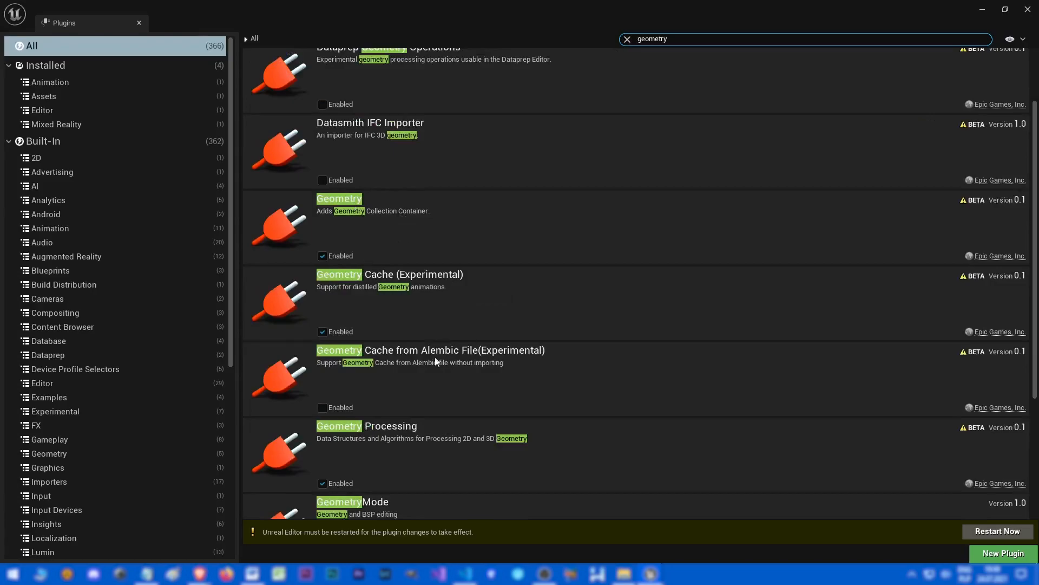
mouse_move(603, 129)
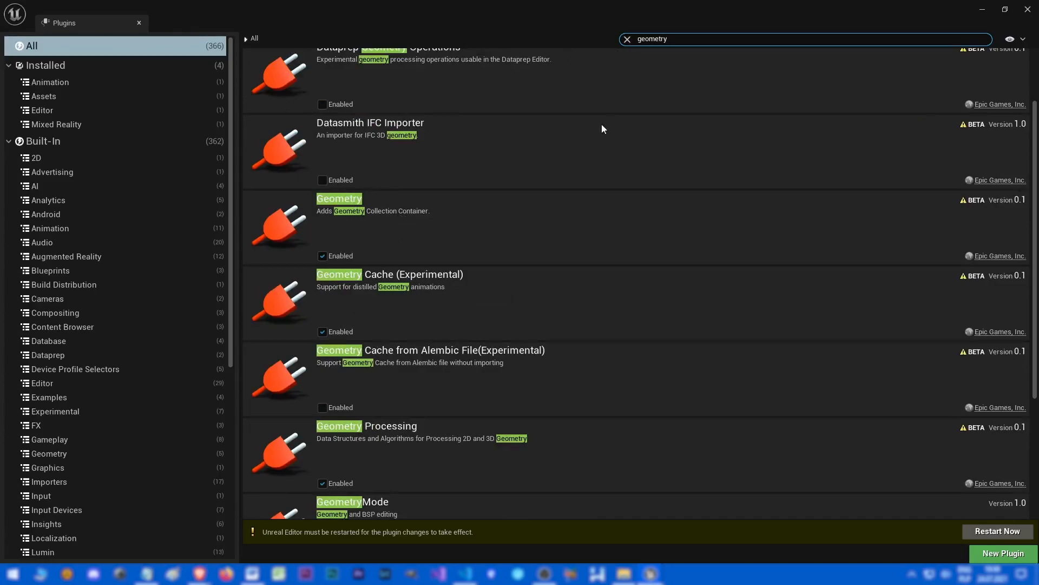
click(626, 39)
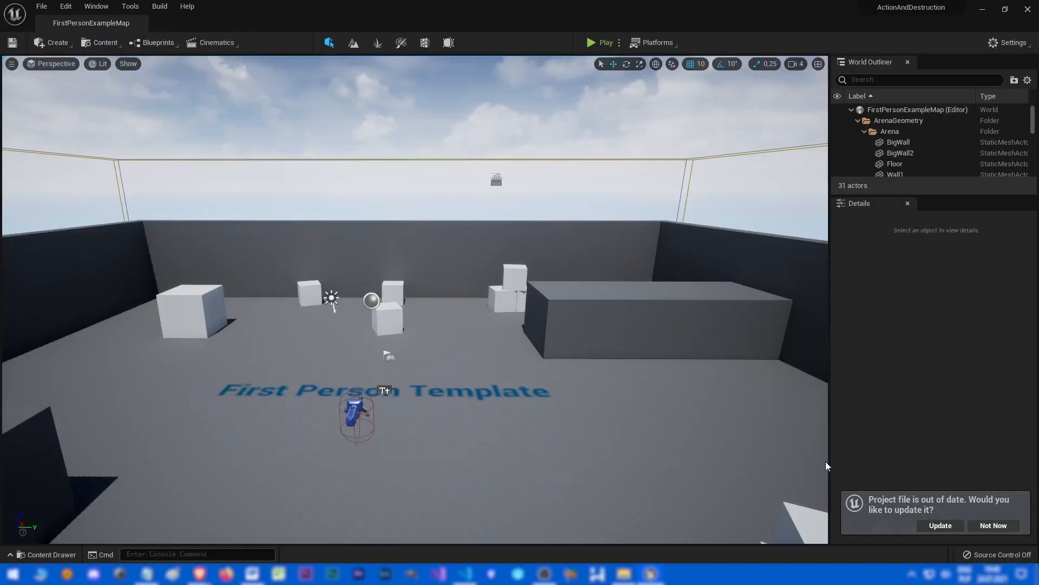
Update the out-of-date project file and play-test the level, firing the weapon around the arena.
click(939, 525)
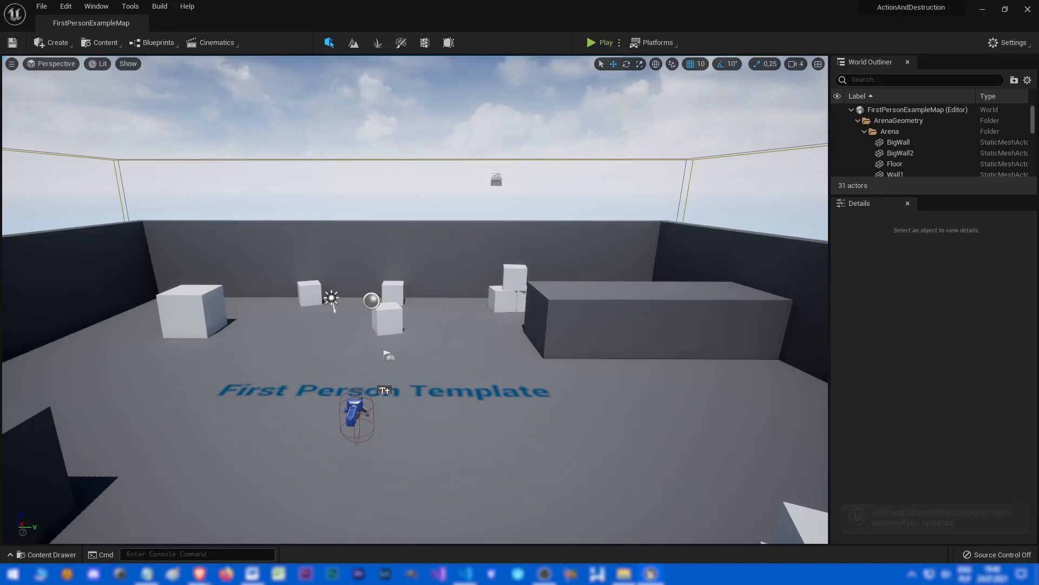
mouse_move(596, 42)
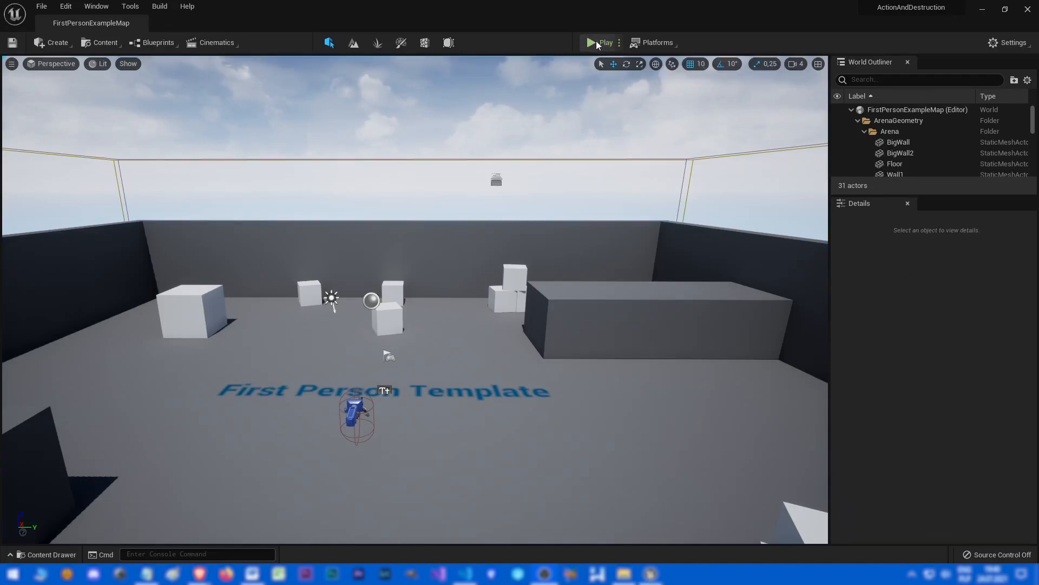
click(604, 42)
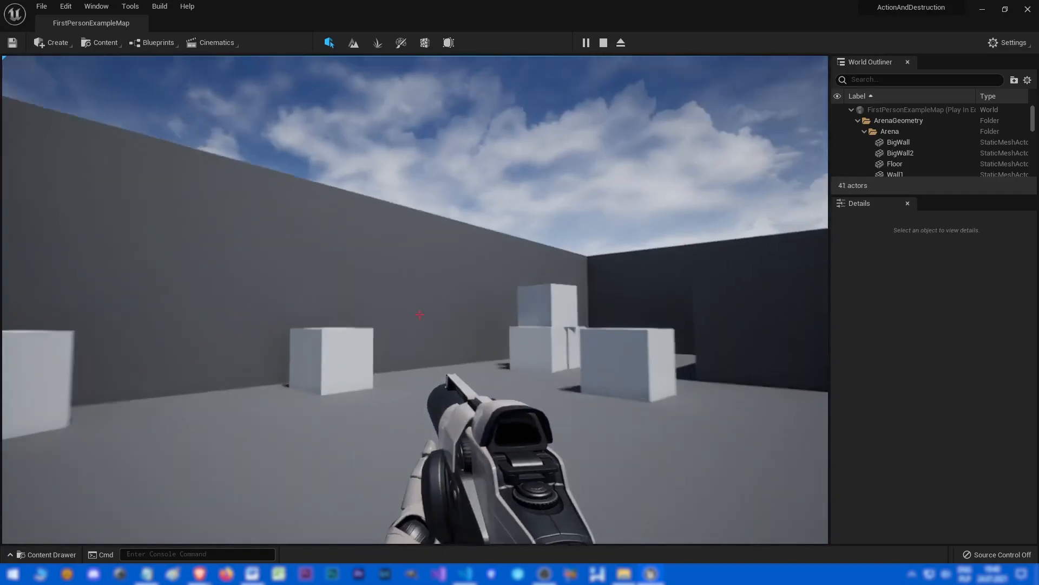
click(419, 314)
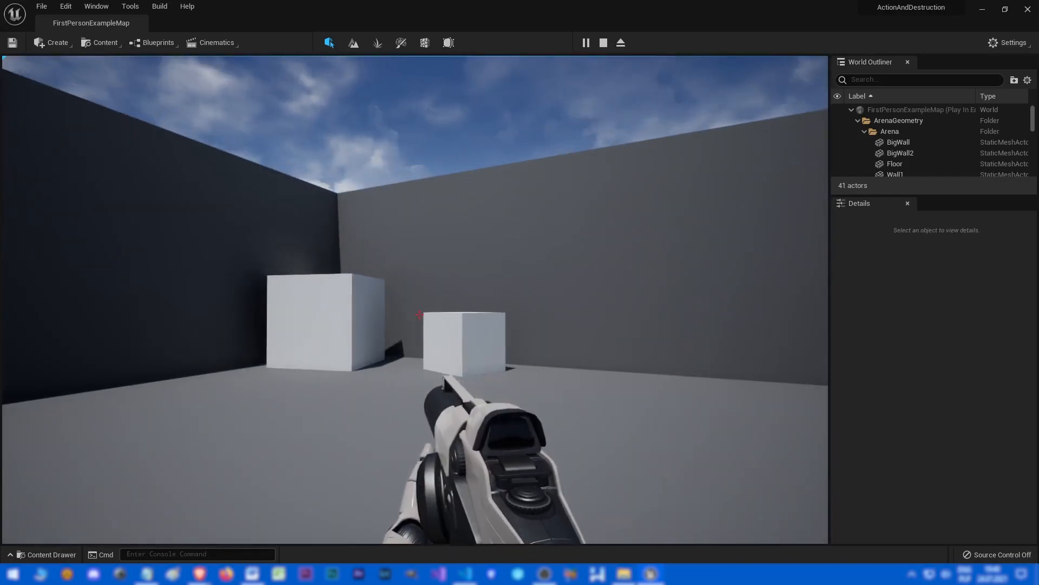
click(602, 43)
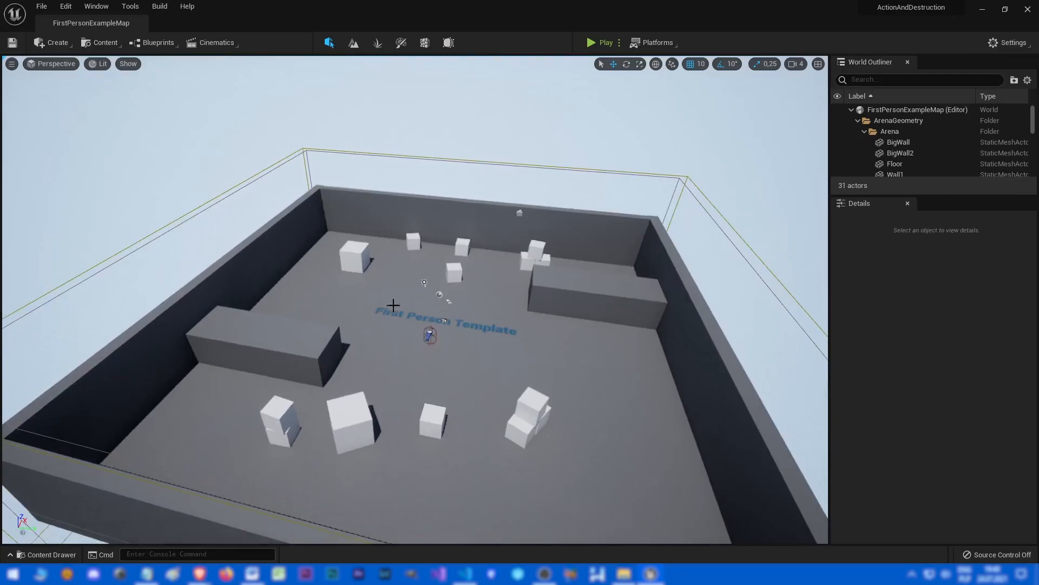
Search Quixel Bridge for 'Rock' and show the Massive Canyon Sandstone Hoodoo asset details.
click(104, 42)
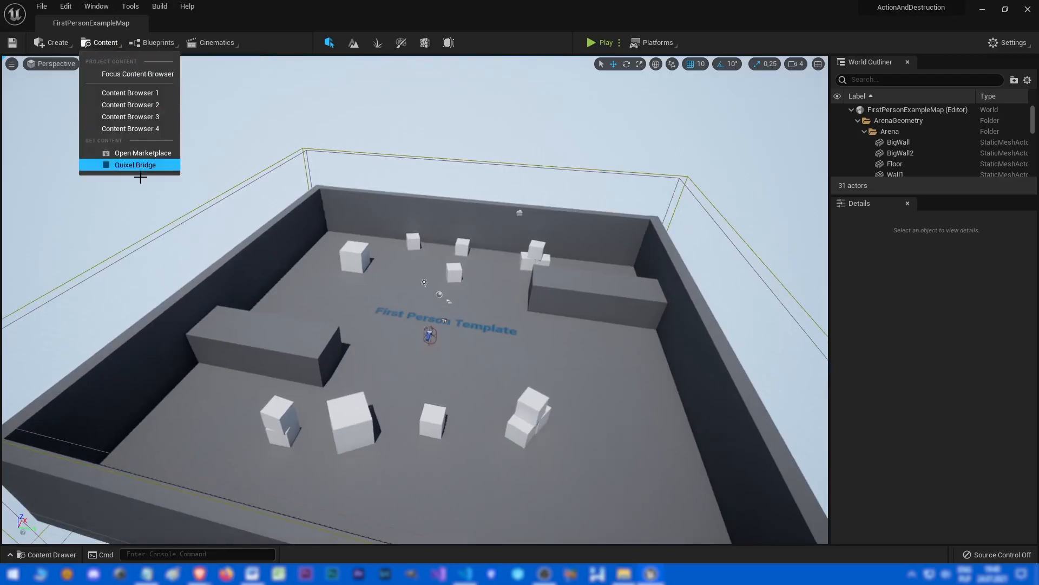
click(135, 164)
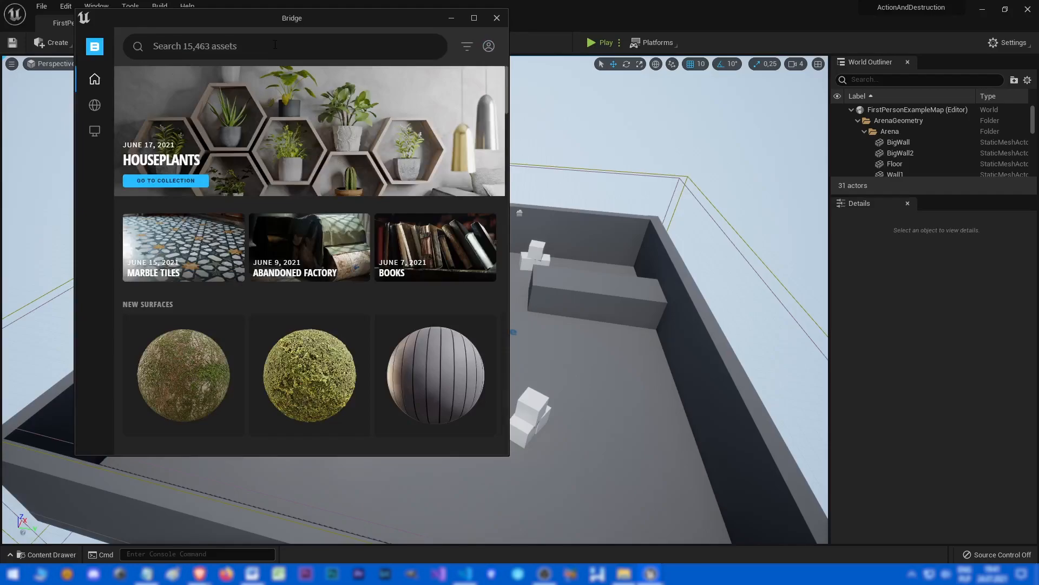
text(Rock)
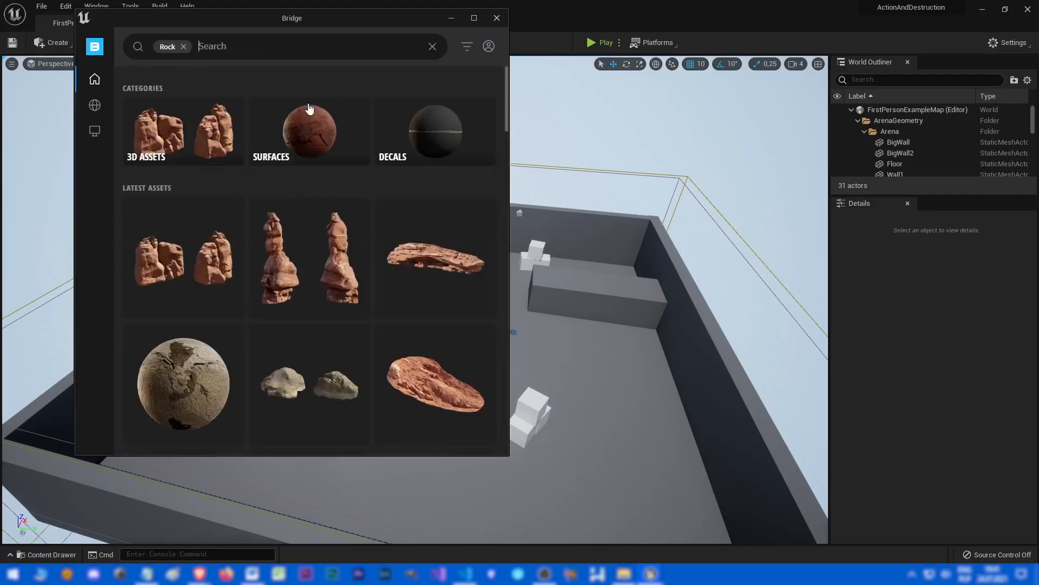
click(183, 258)
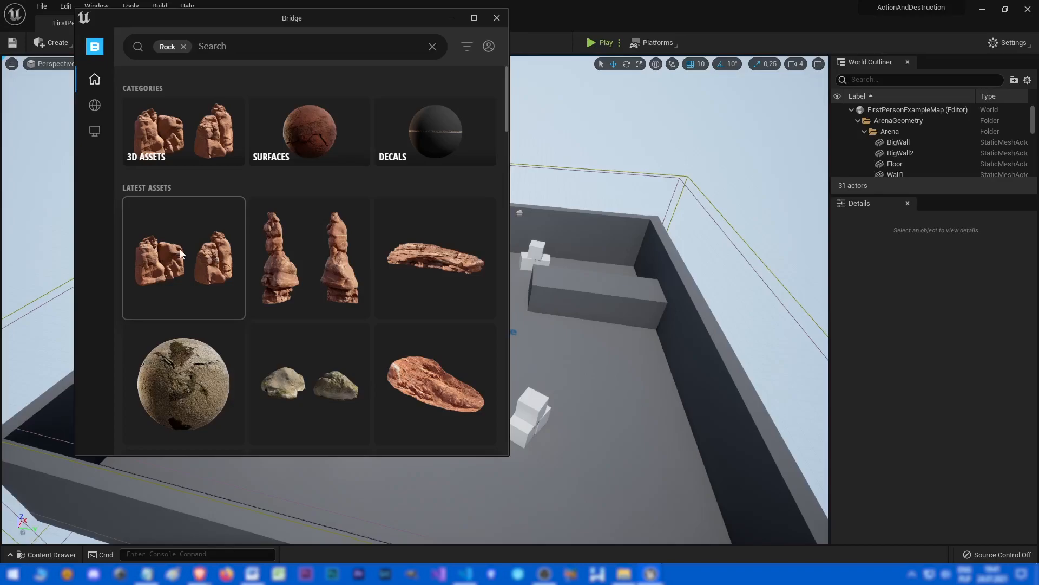
click(184, 258)
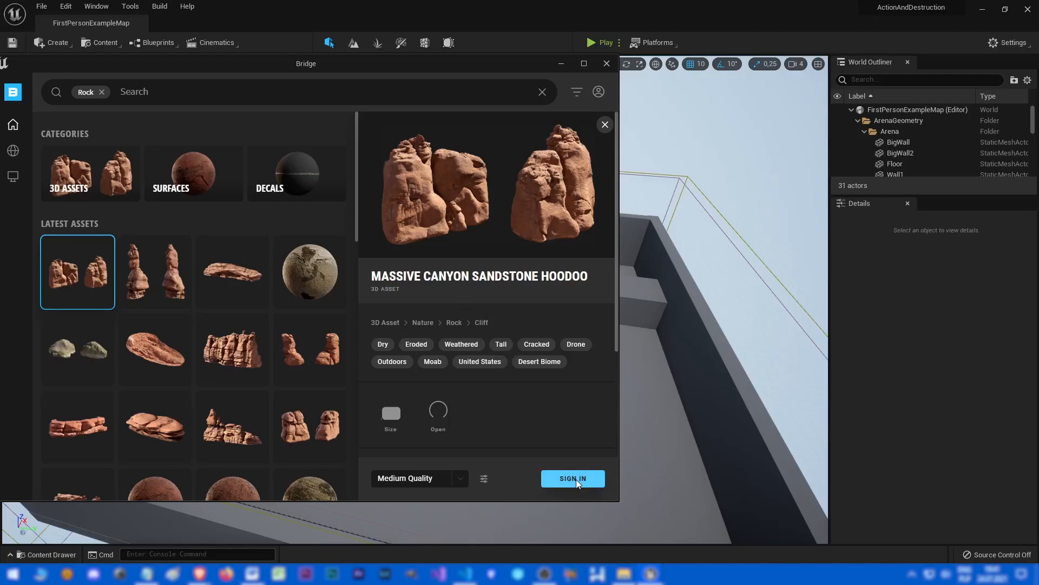
Sign in to Bridge with the Epic Games account and choose Nanite download quality for the hoodoo.
click(572, 477)
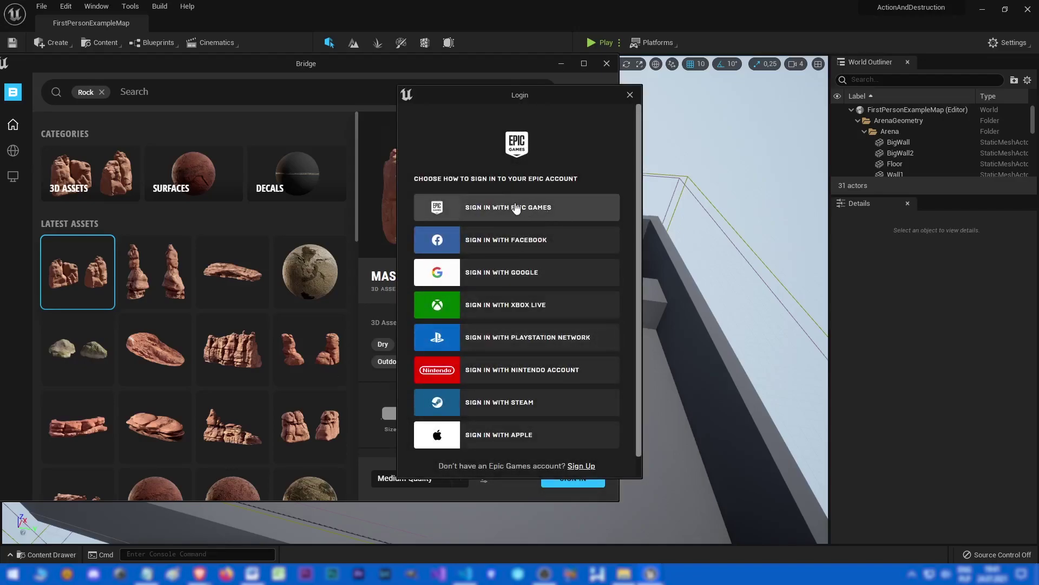
click(629, 94)
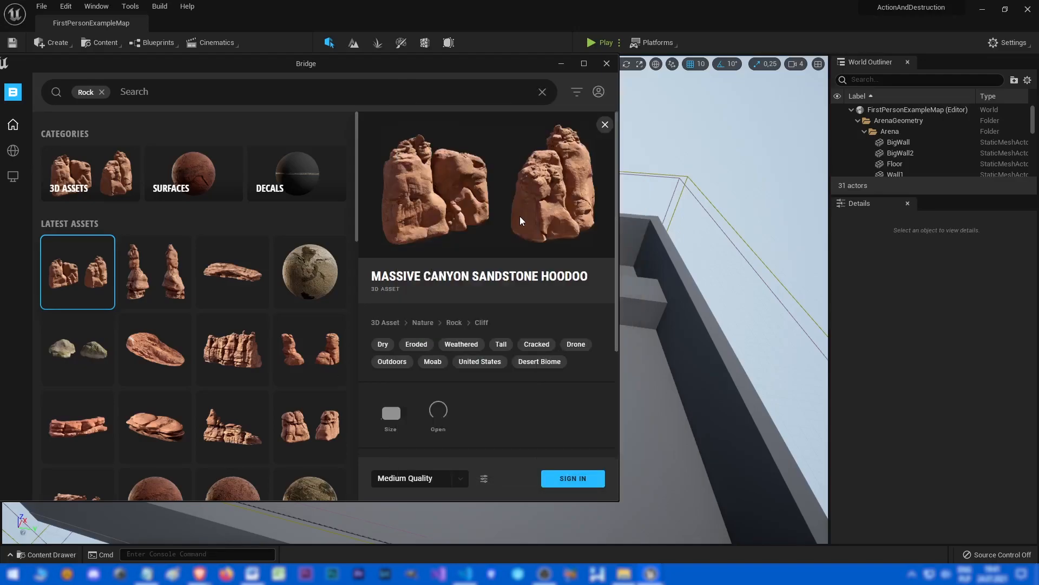
click(572, 477)
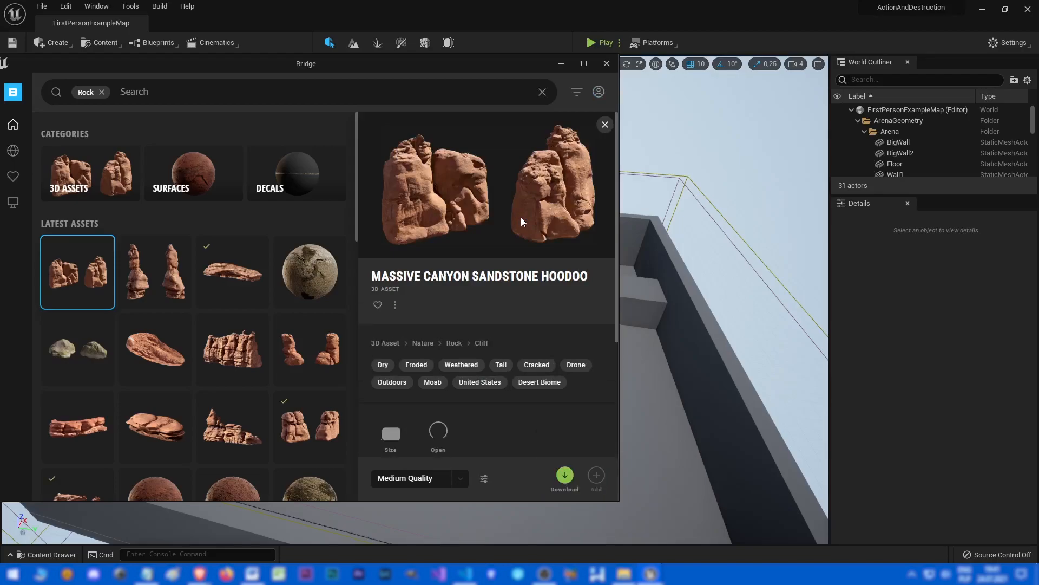
mouse_move(464, 486)
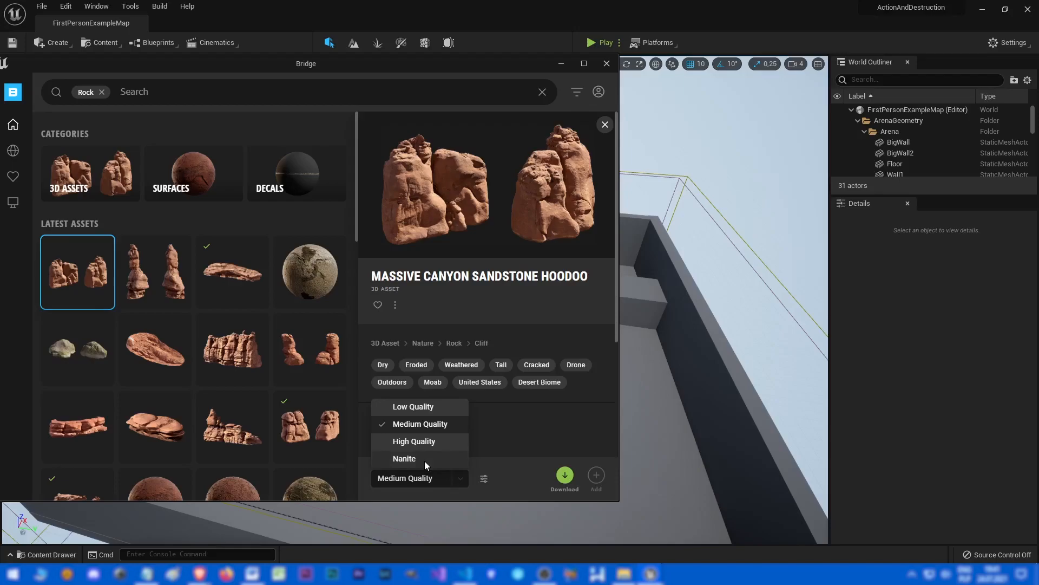
click(404, 458)
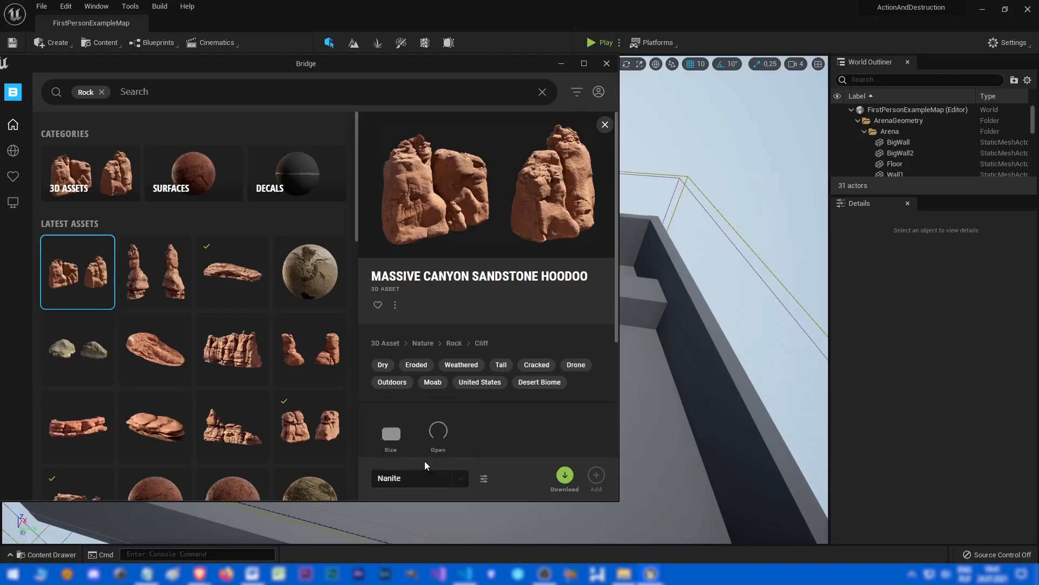
mouse_move(386, 78)
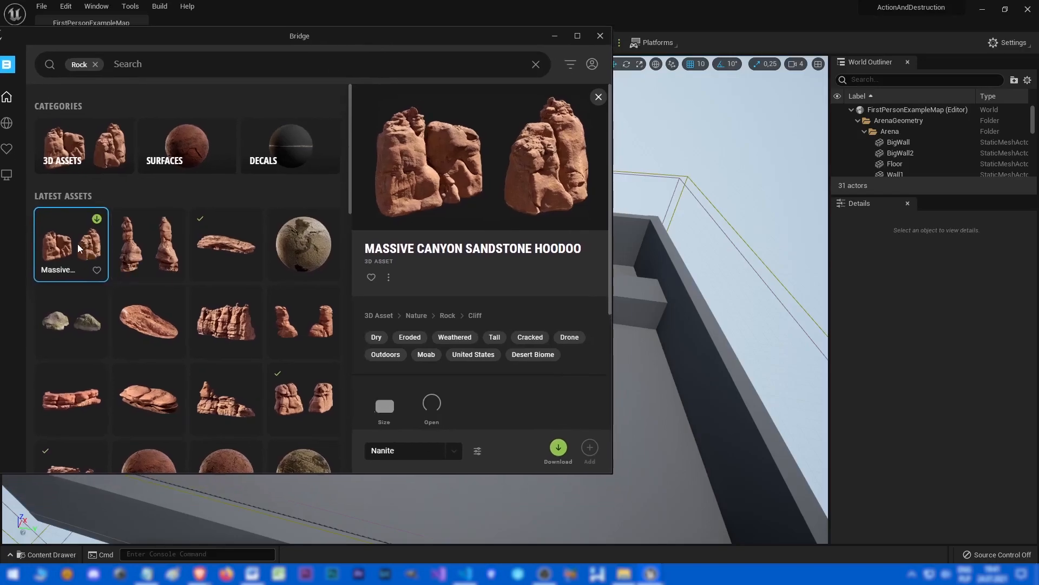
Place the sandstone hoodoo and ridge rock into the level over the arena and close Bridge.
click(557, 446)
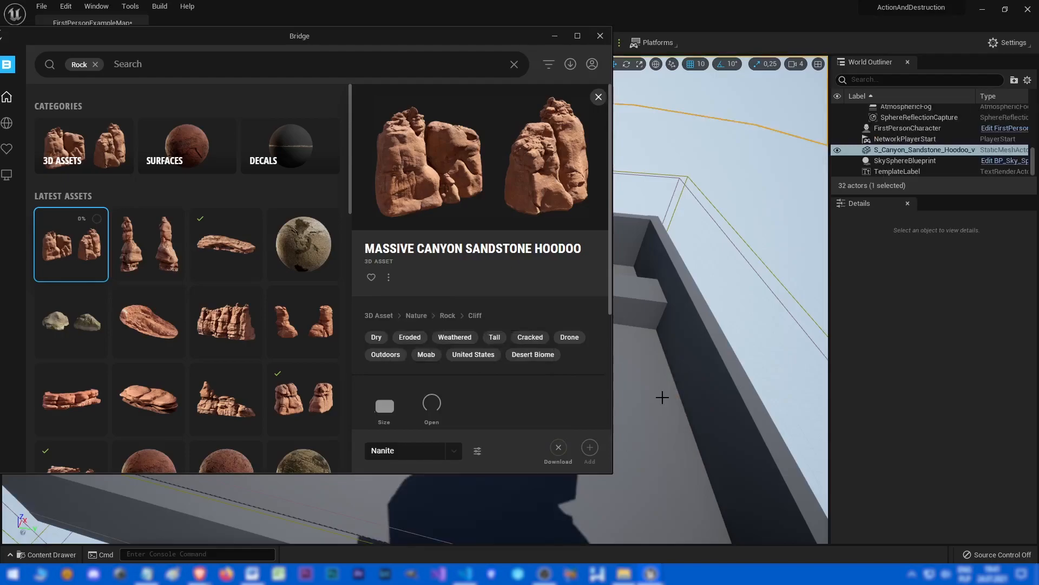
click(599, 97)
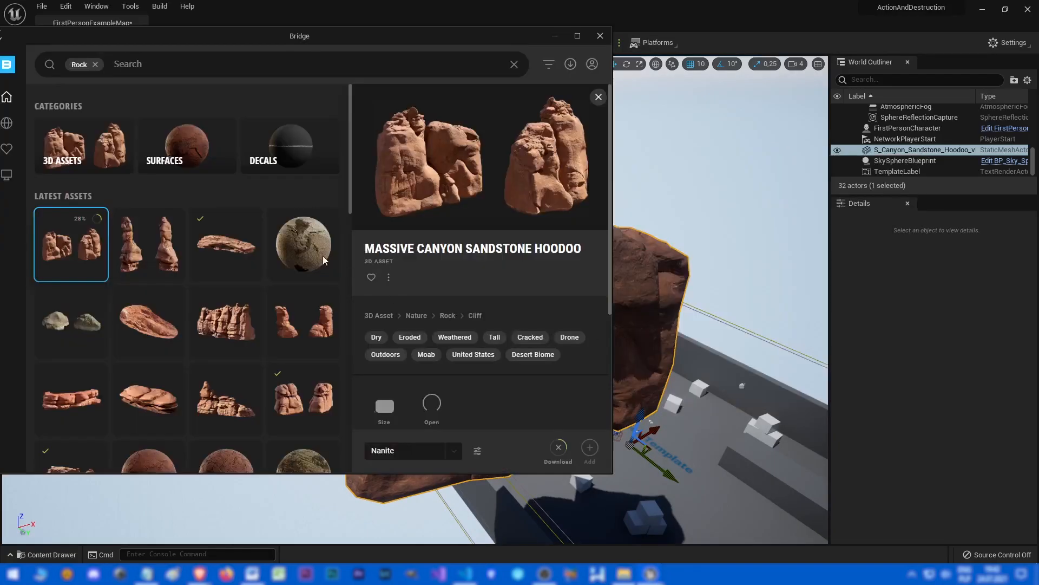
mouse_move(548, 446)
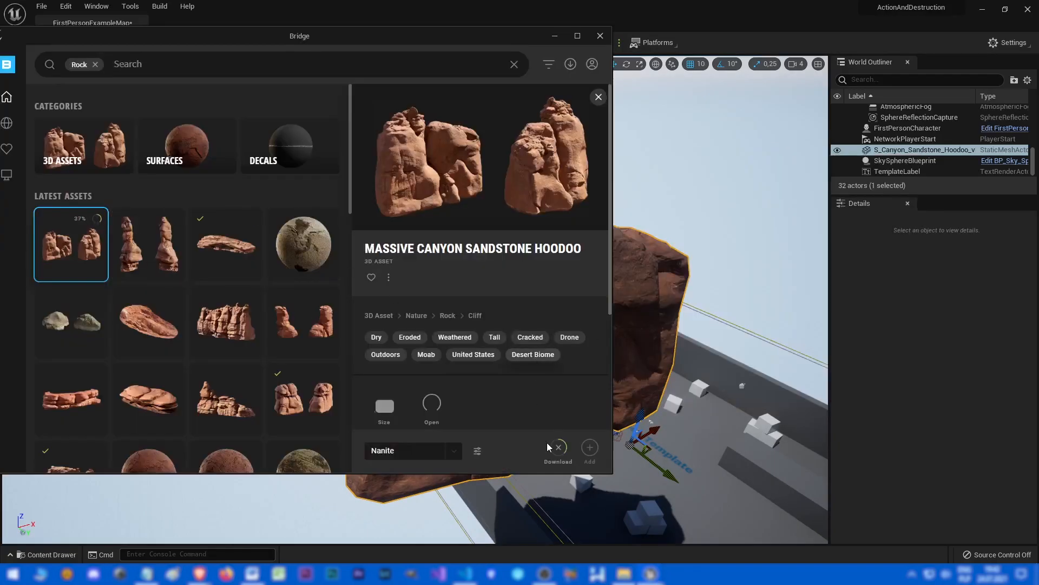
click(588, 448)
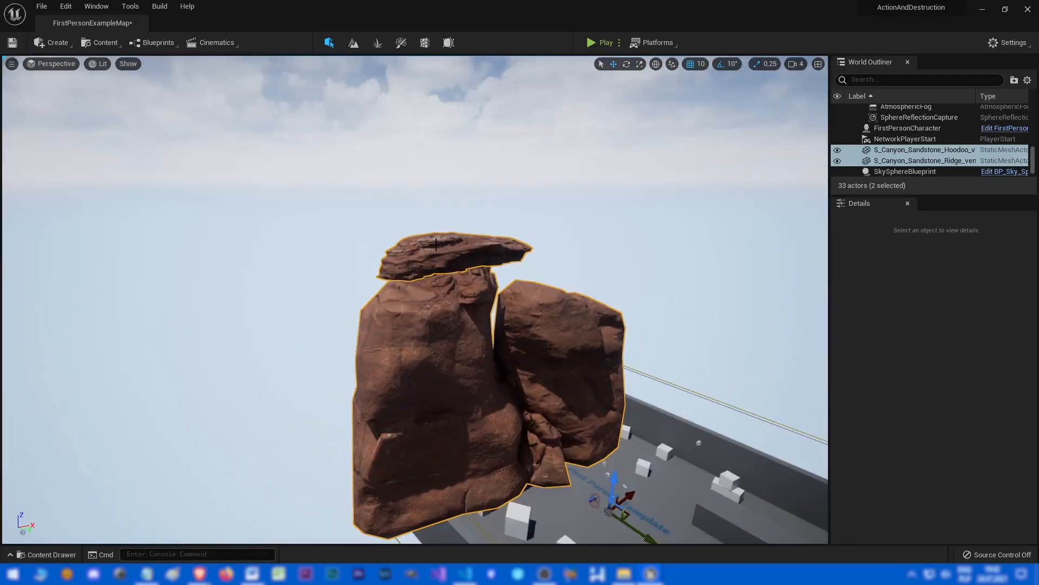
click(924, 160)
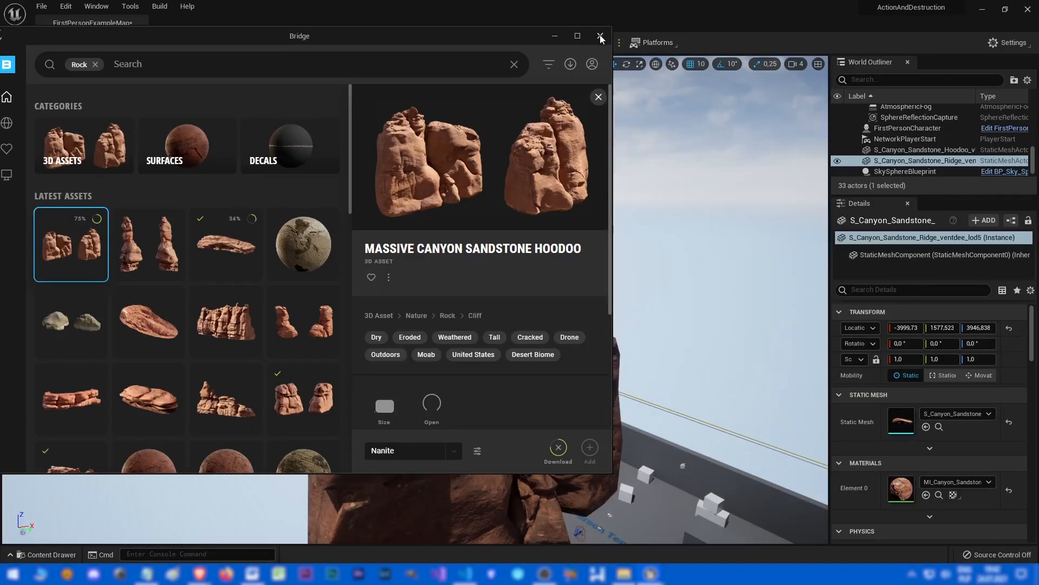
click(600, 36)
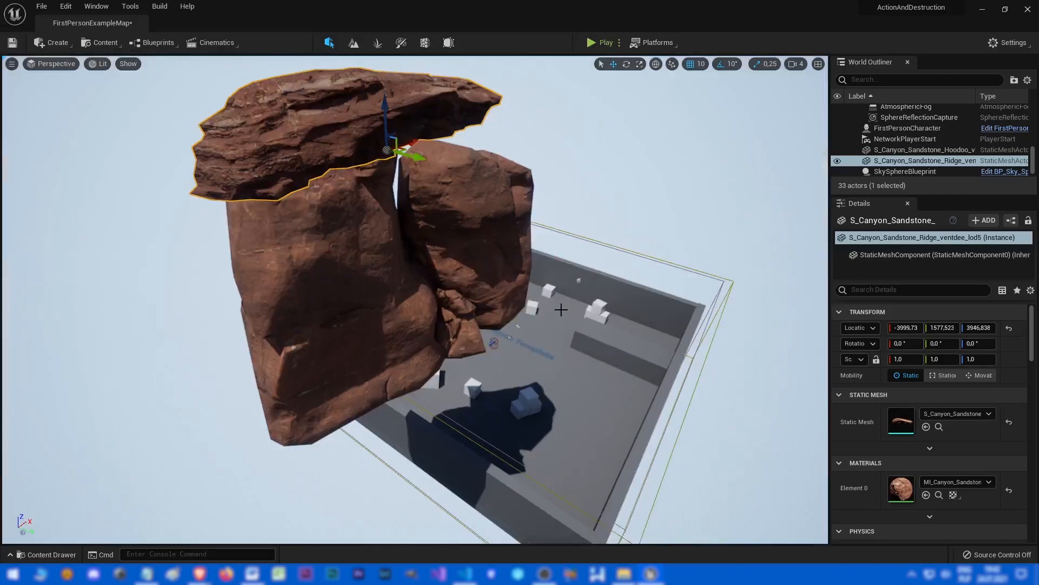